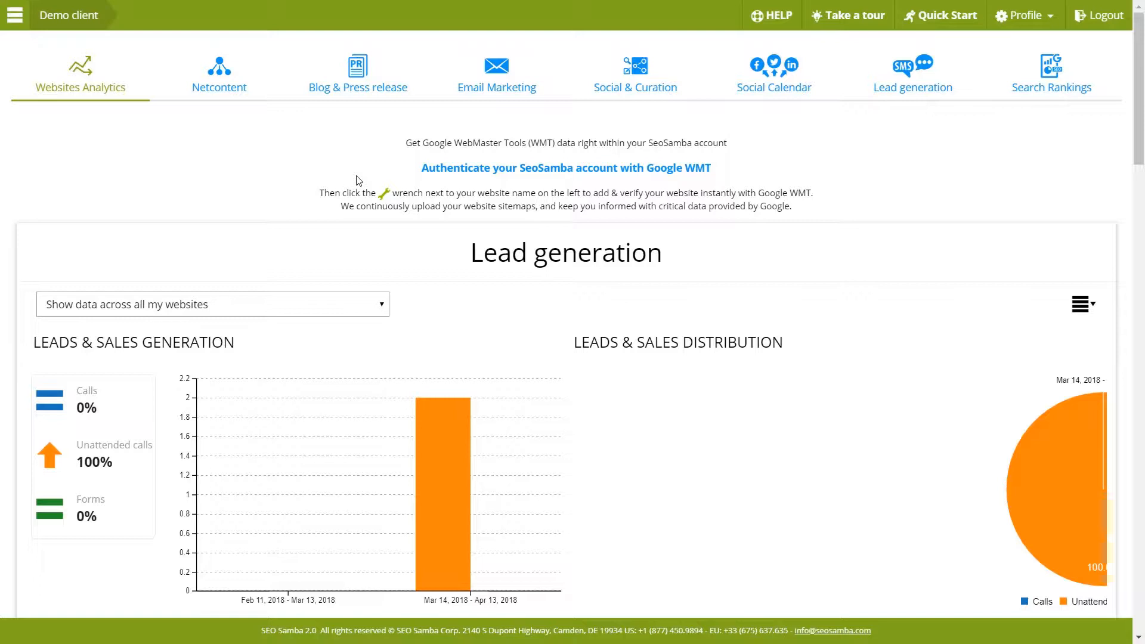
{"action": "mouse_move", "coordinate": [358, 73]}
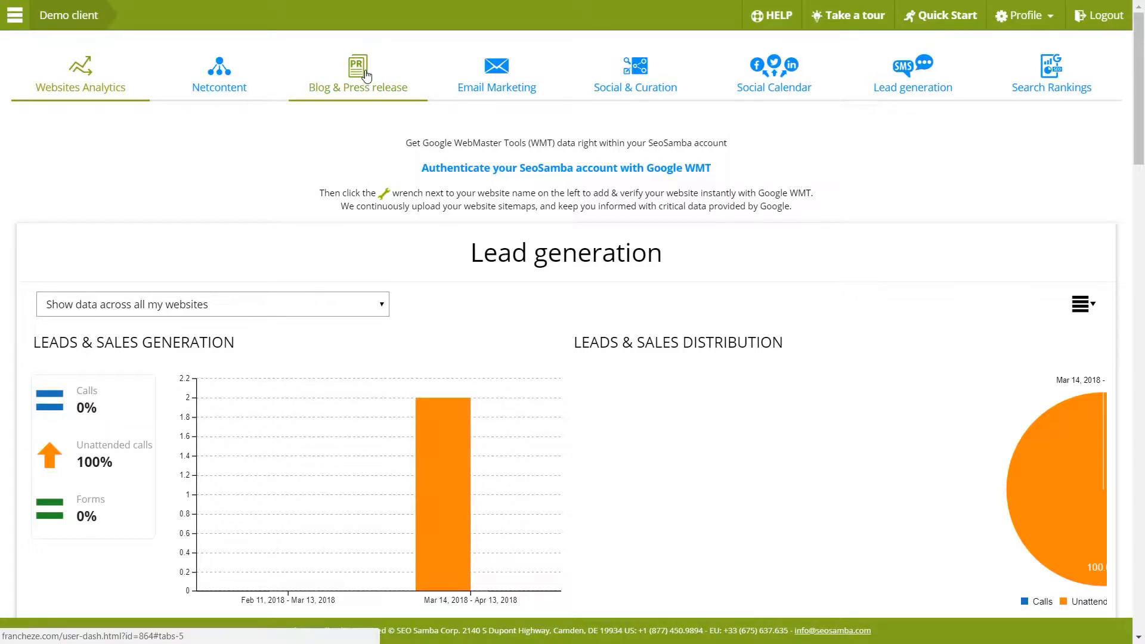
- Go through Blog & Press release to the Email Marketing section listing the contact lists
{"action": "left_click", "coordinate": [361, 73]}
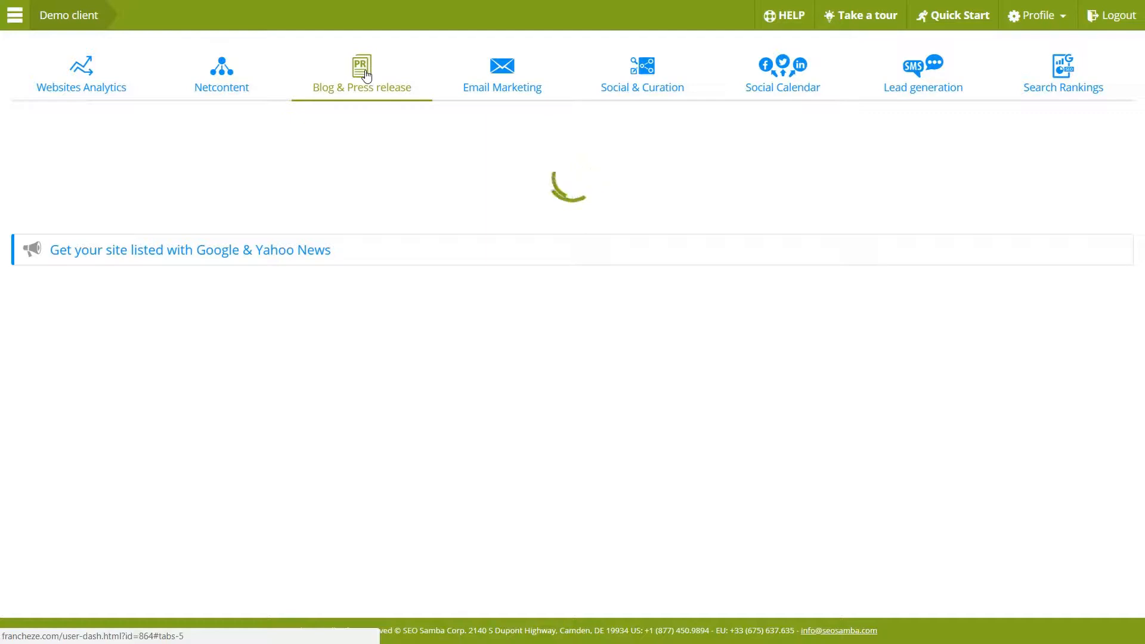
{"action": "left_click", "coordinate": [361, 73]}
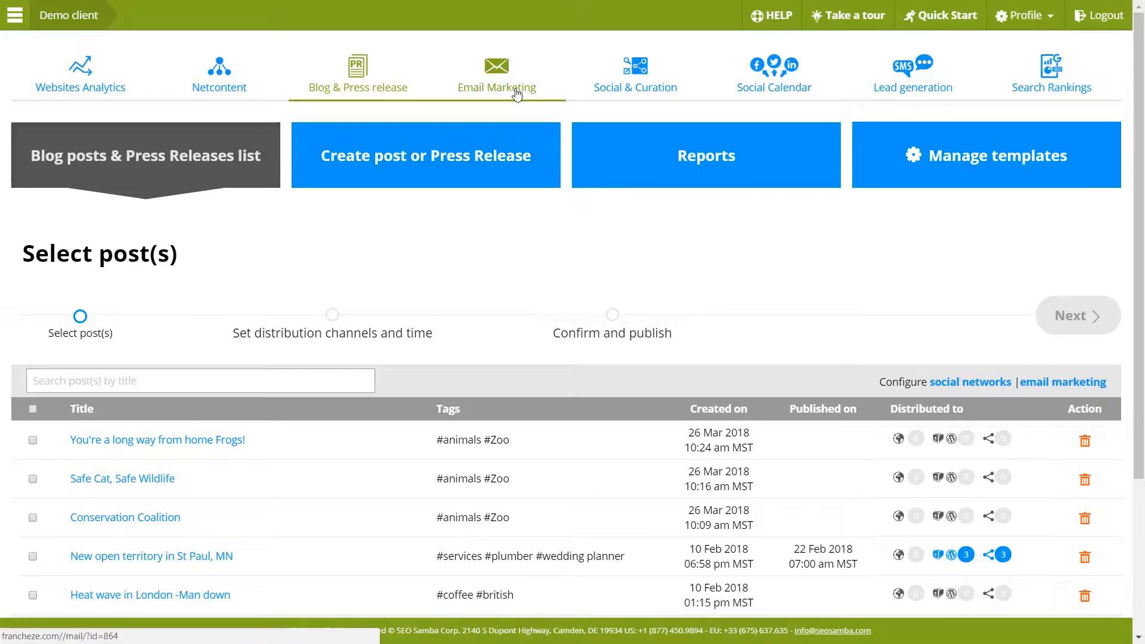
{"action": "left_click", "coordinate": [496, 72]}
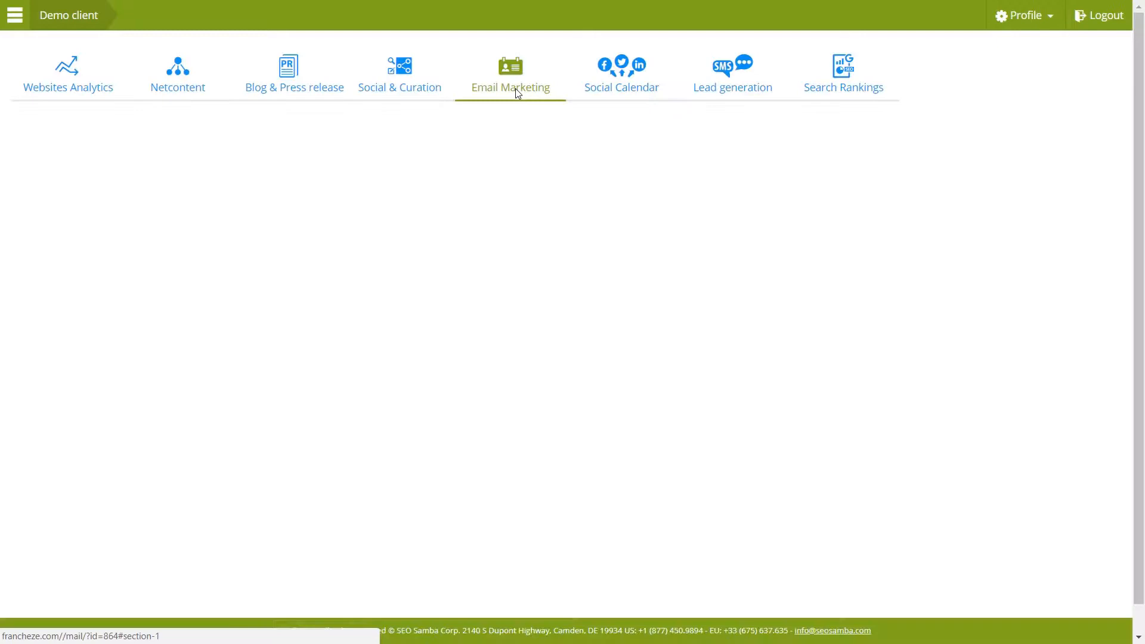
{"action": "left_click", "coordinate": [510, 73]}
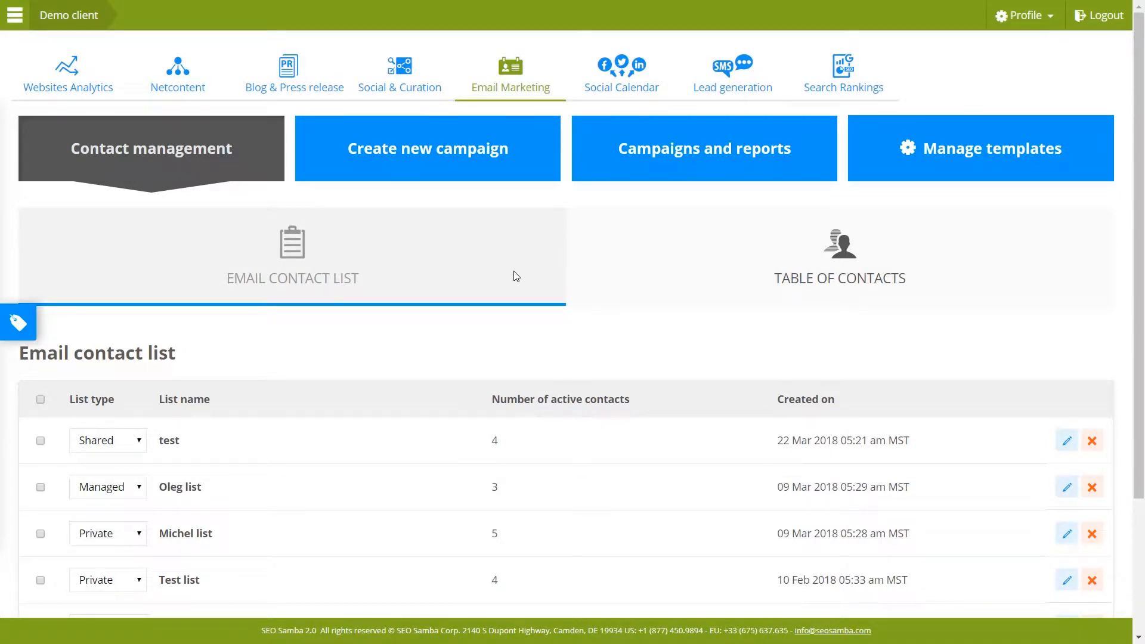
{"action": "mouse_move", "coordinate": [495, 271]}
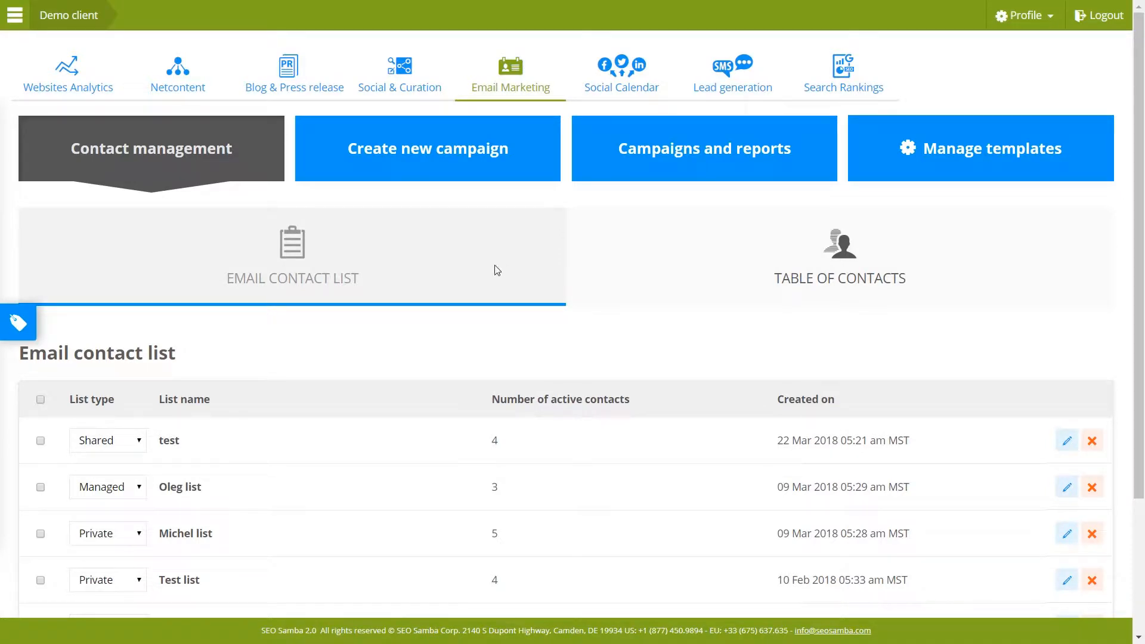
{"action": "left_click", "coordinate": [427, 147]}
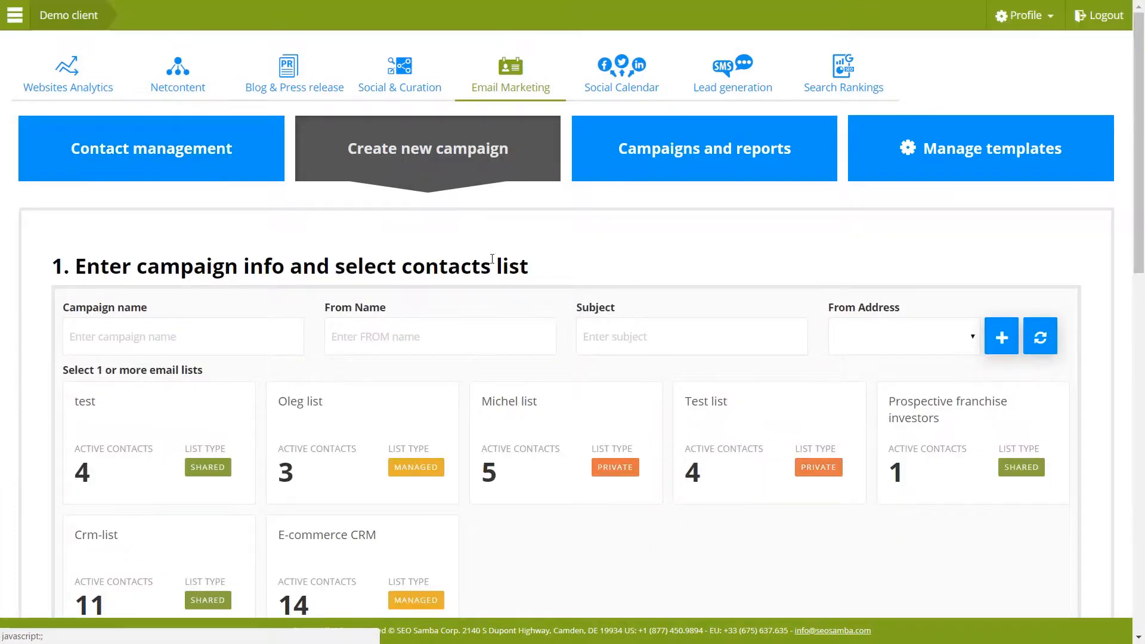
{"action": "scroll", "scroll_direction": "down", "scroll_amount": 3}
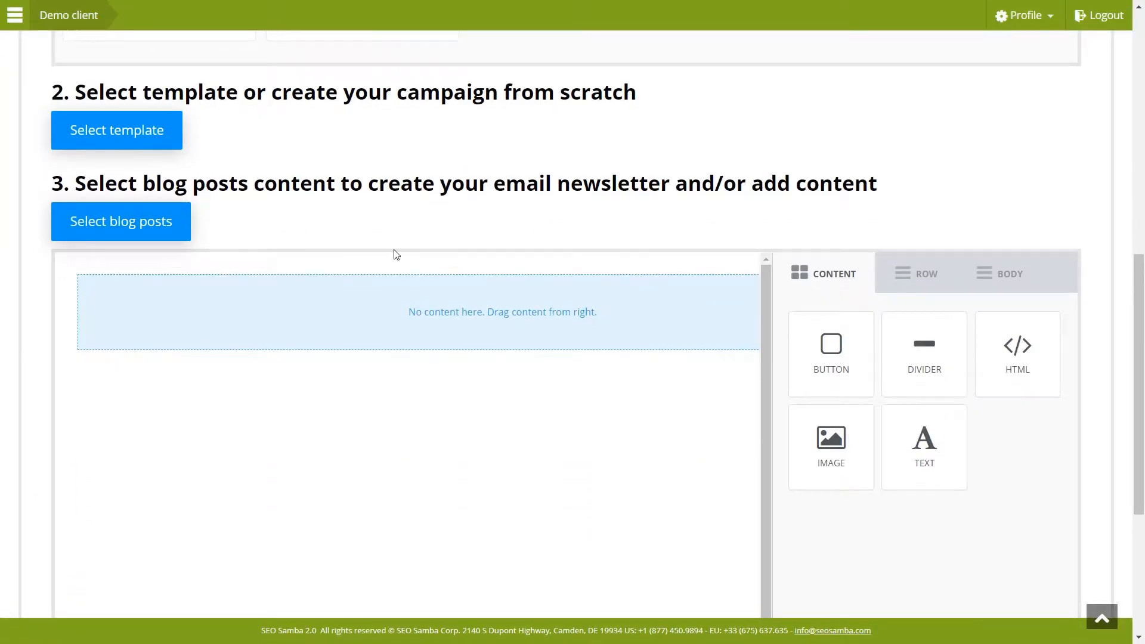
{"action": "left_click", "coordinate": [121, 222]}
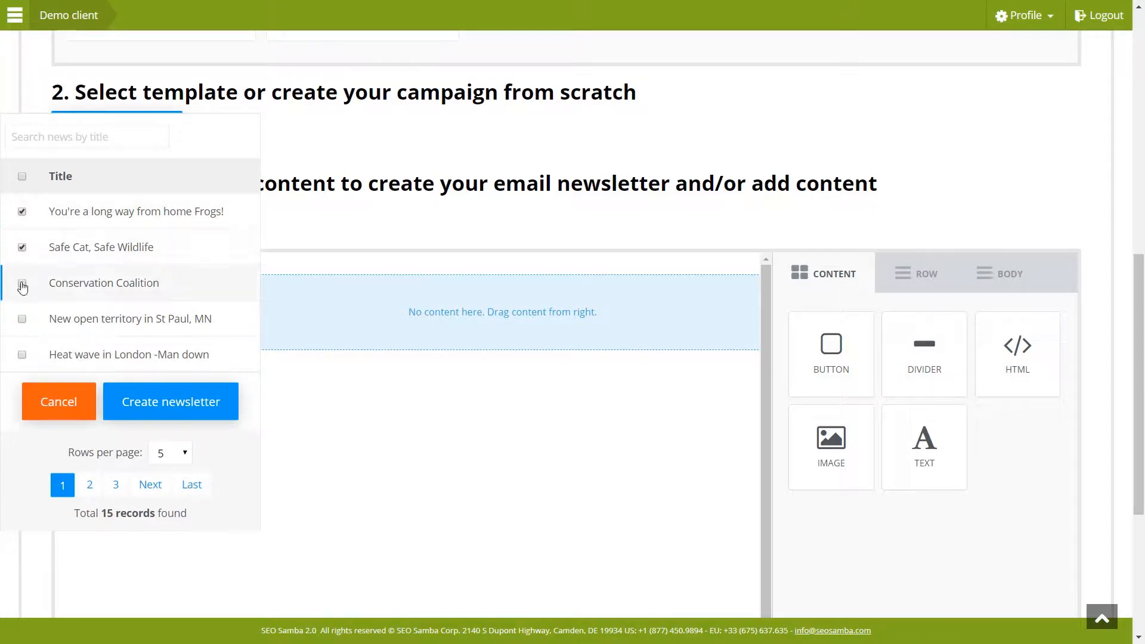
{"action": "left_click", "coordinate": [22, 284]}
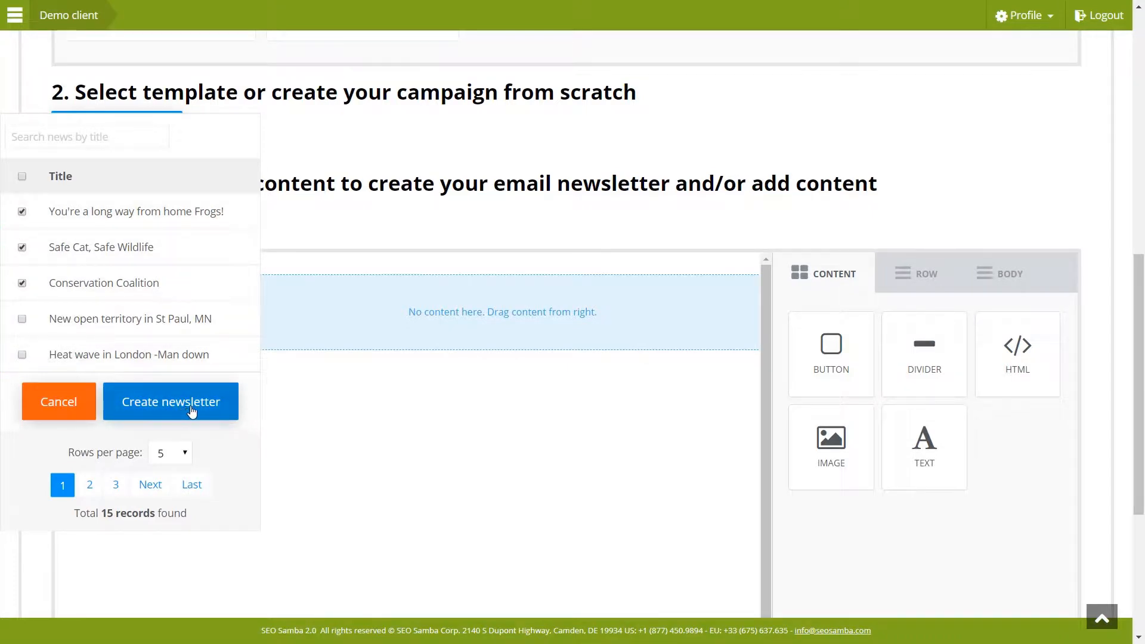
{"action": "left_click", "coordinate": [171, 401]}
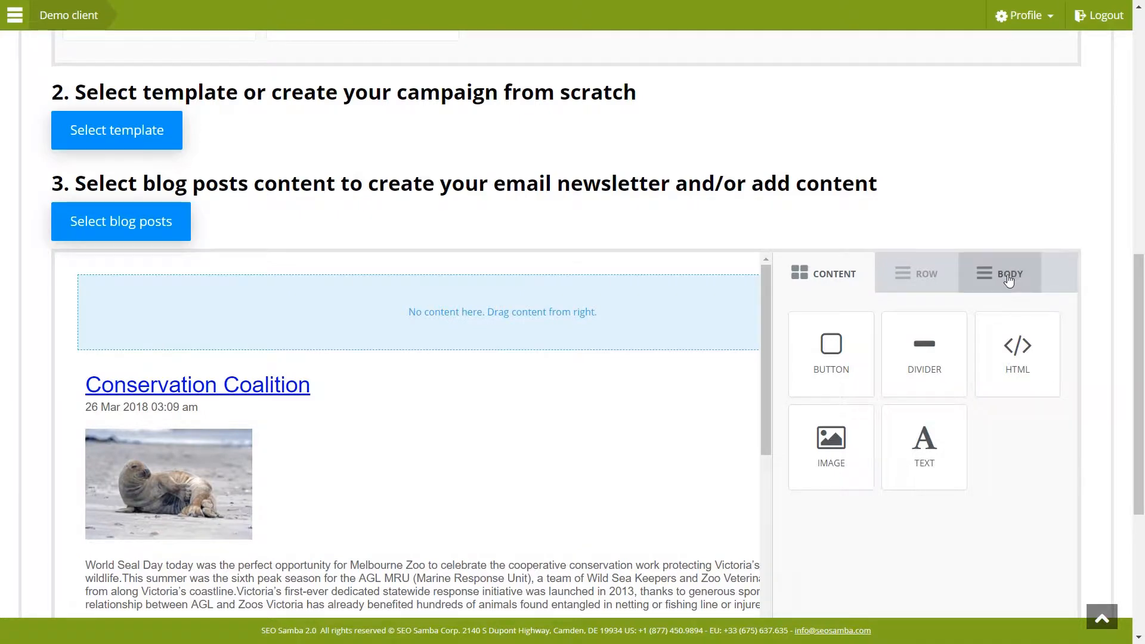
{"action": "left_click", "coordinate": [999, 273]}
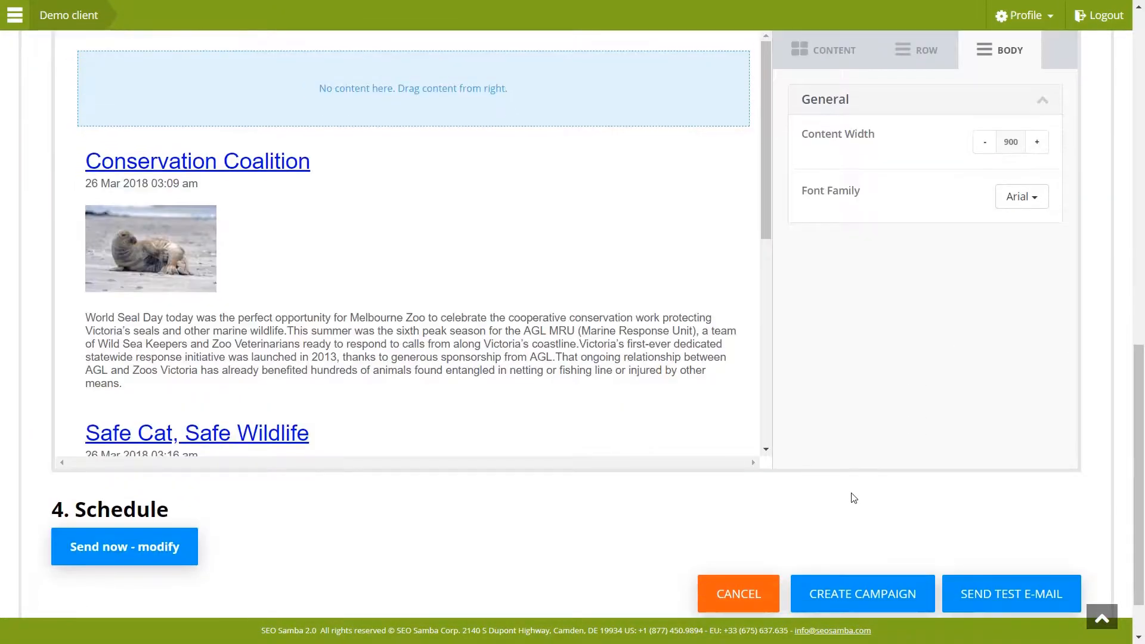
{"action": "scroll", "scroll_direction": "down", "scroll_amount": 3}
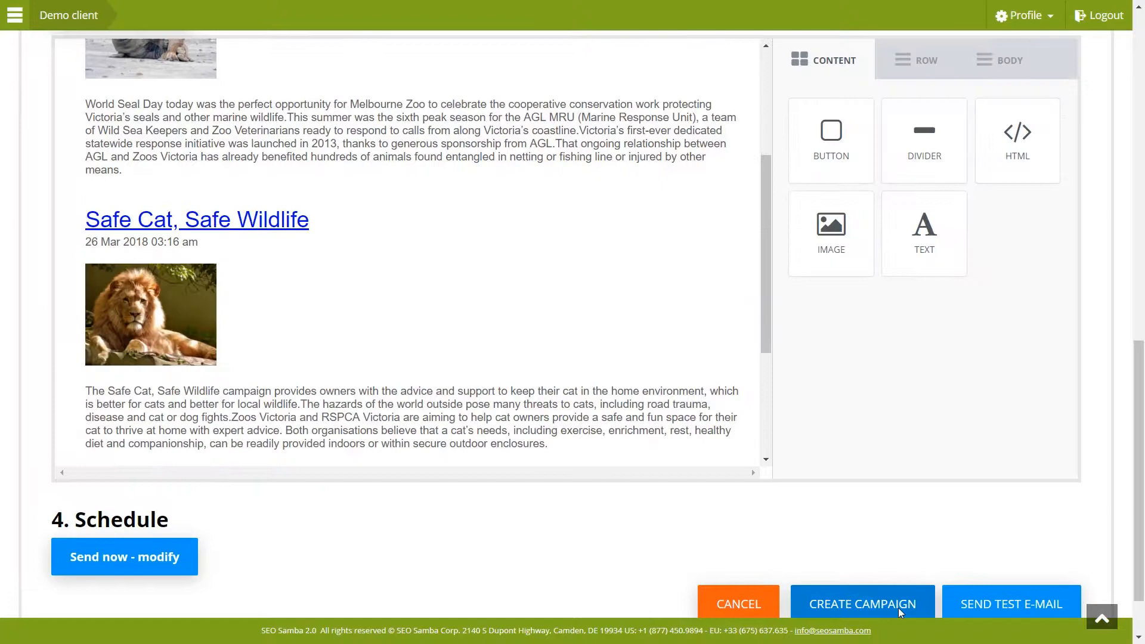
{"action": "mouse_move", "coordinate": [903, 507]}
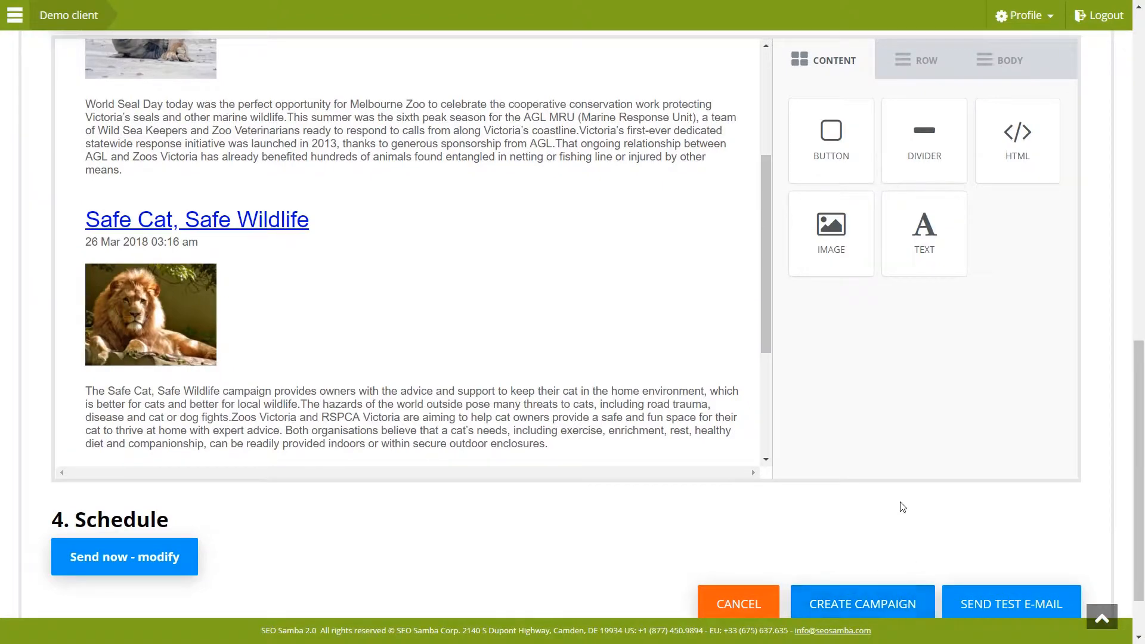
{"action": "scroll", "scroll_direction": "up", "scroll_amount": 3}
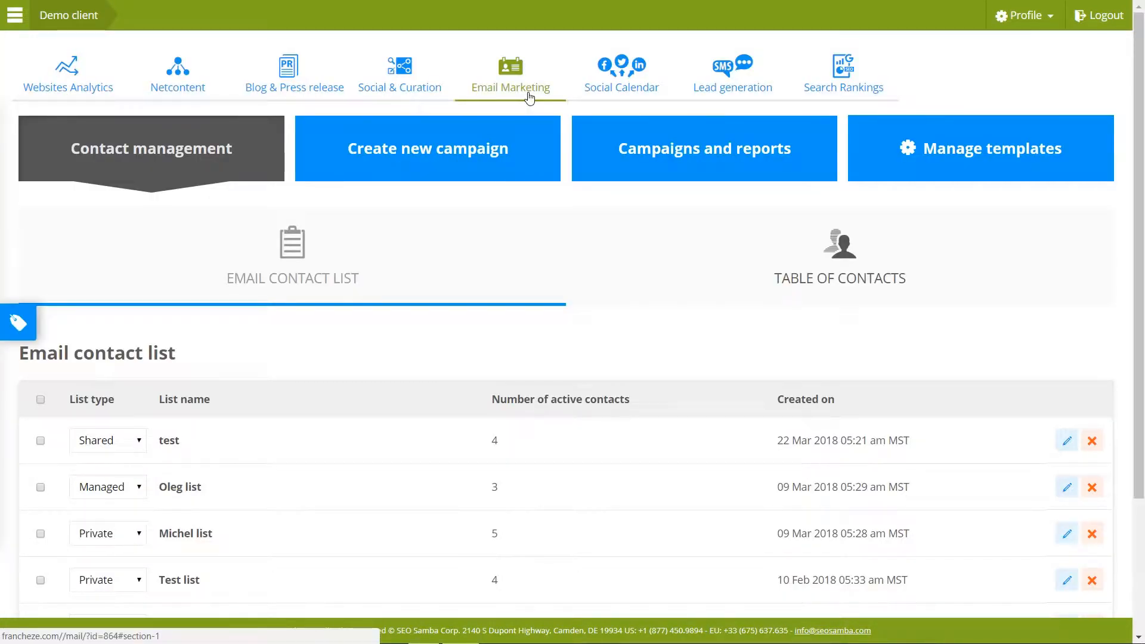
- Browse the email template library and review the Basic Newsletter template
{"action": "left_click", "coordinate": [990, 147]}
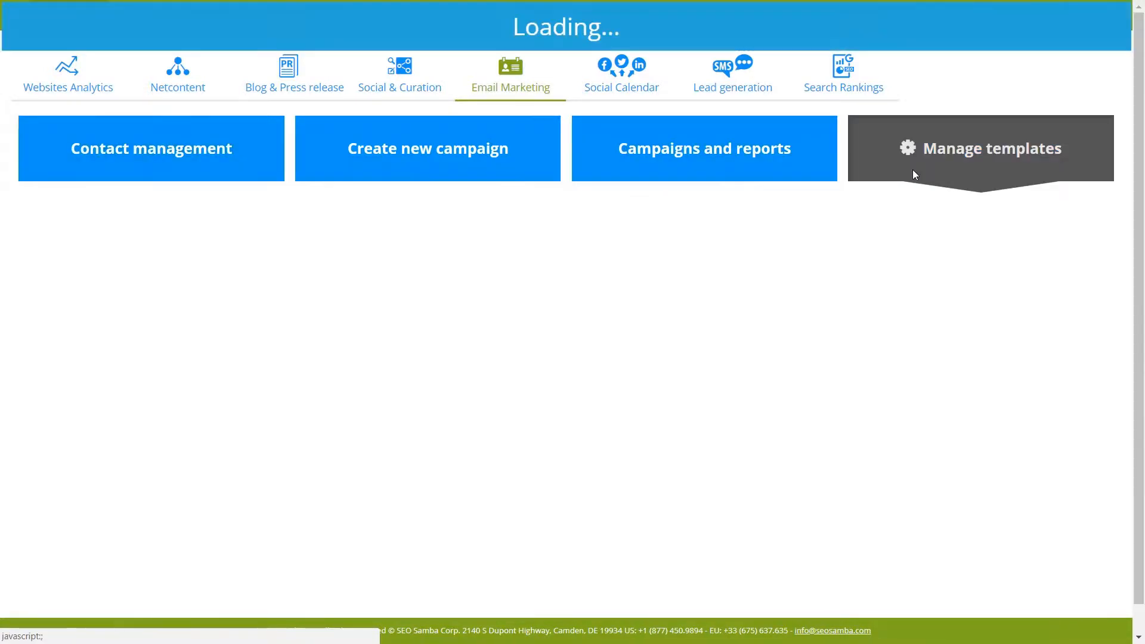
{"action": "left_click", "coordinate": [979, 148]}
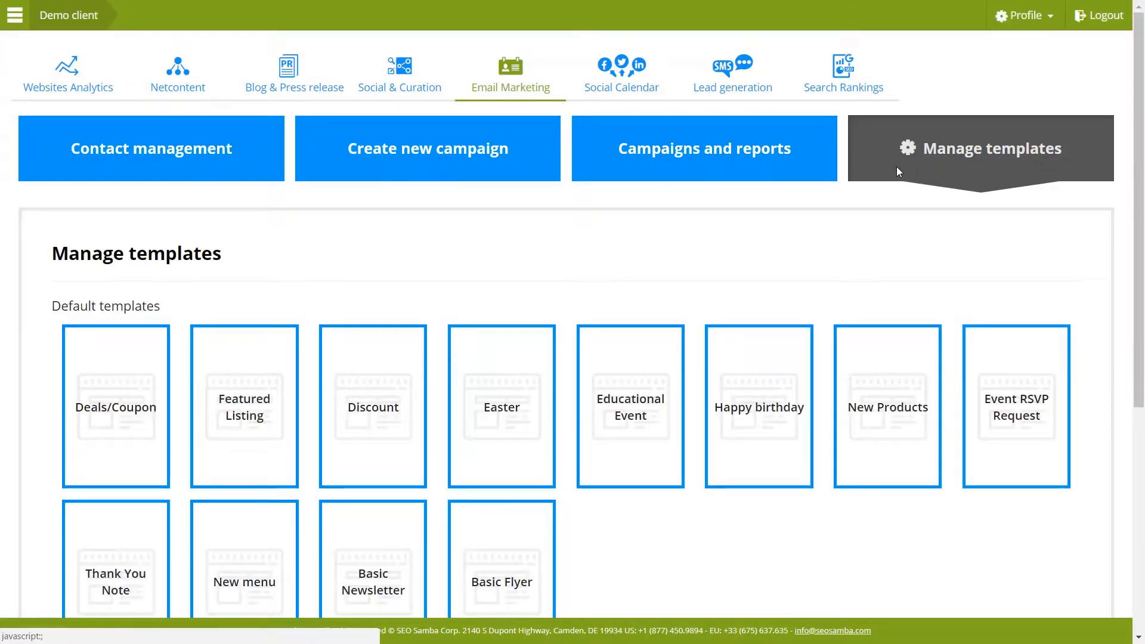
{"action": "scroll", "scroll_direction": "down", "scroll_amount": 3}
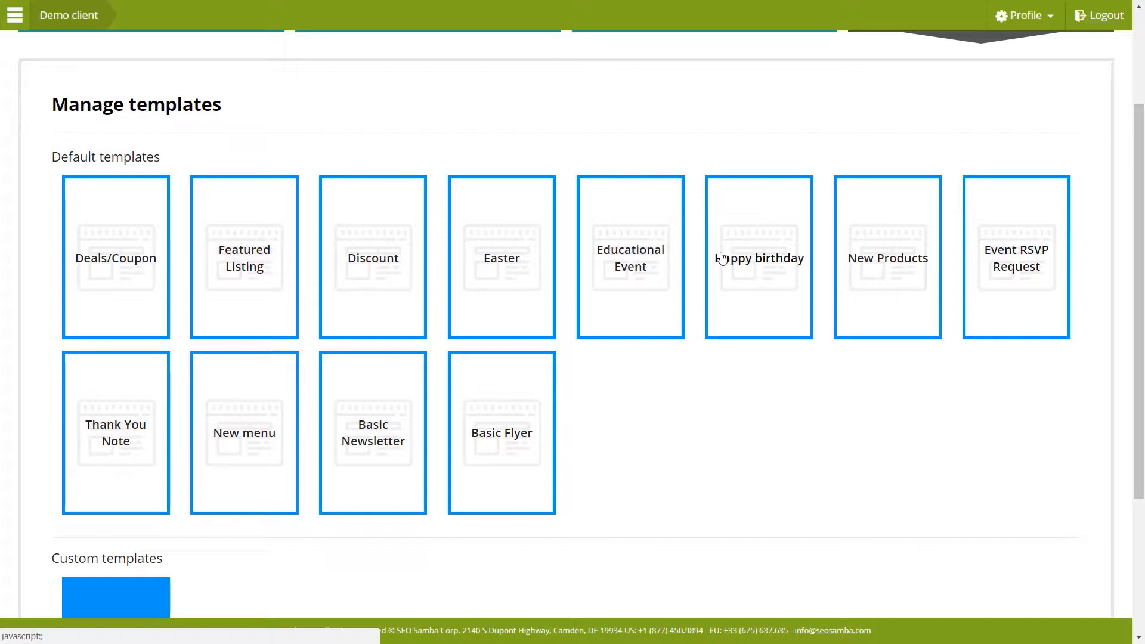
{"action": "mouse_move", "coordinate": [472, 473]}
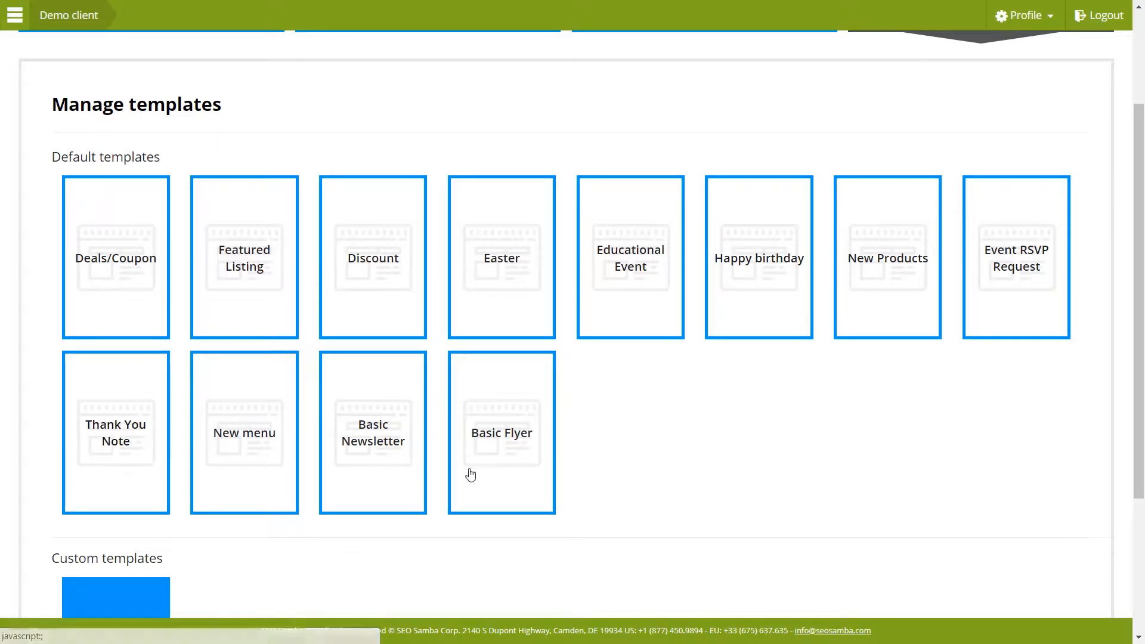
{"action": "mouse_move", "coordinate": [543, 473]}
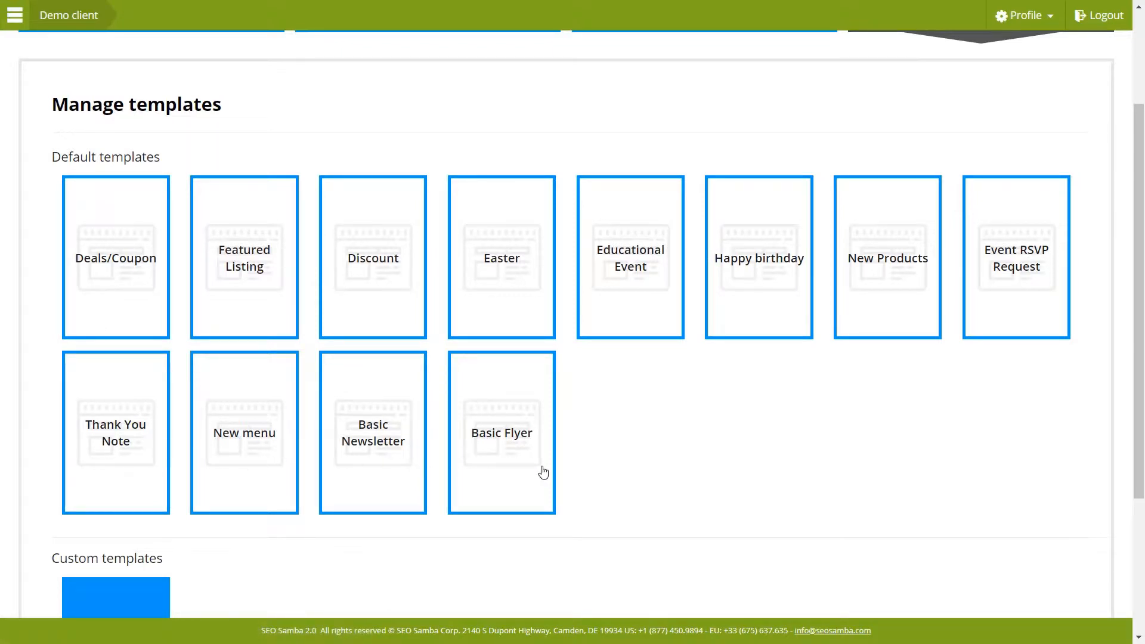
{"action": "mouse_move", "coordinate": [244, 464]}
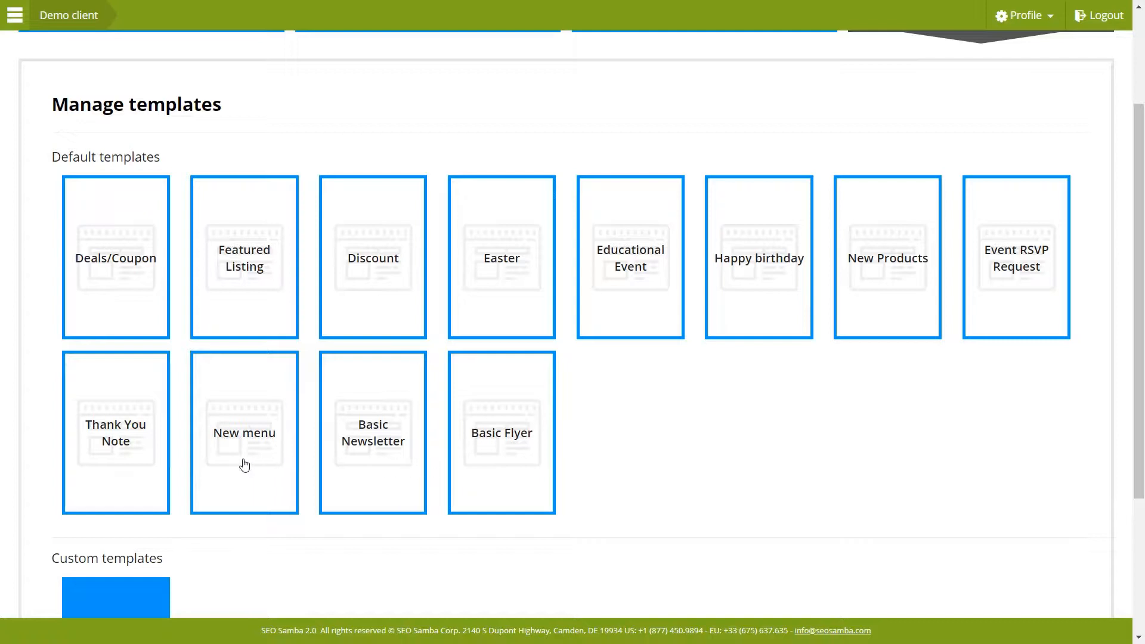
{"action": "left_click", "coordinate": [372, 432]}
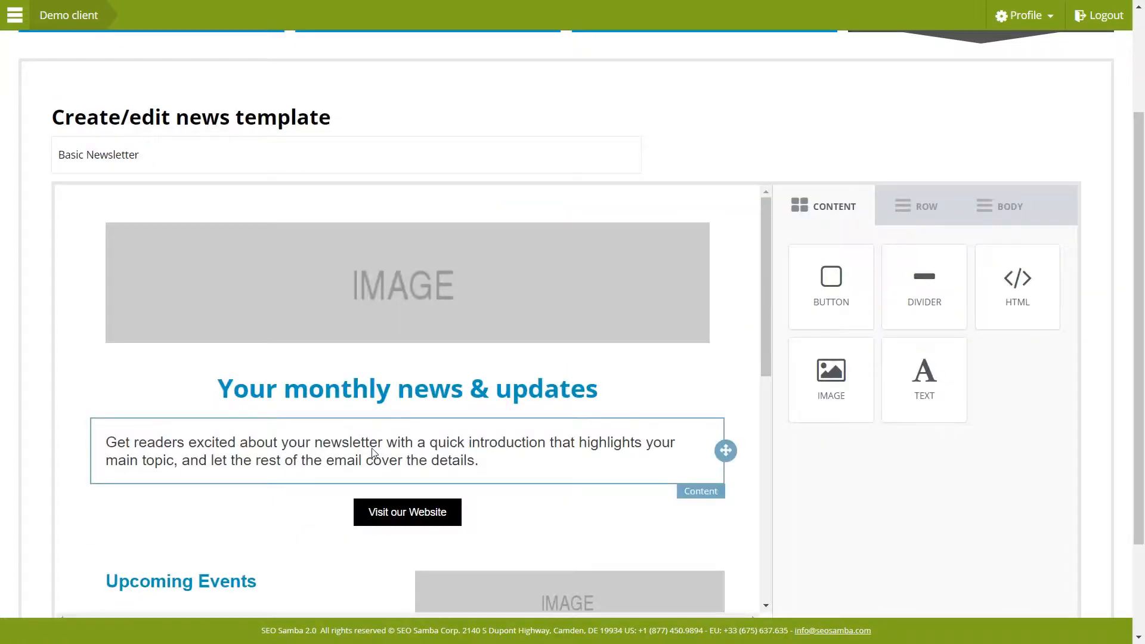
{"action": "scroll", "scroll_direction": "down", "scroll_amount": 3}
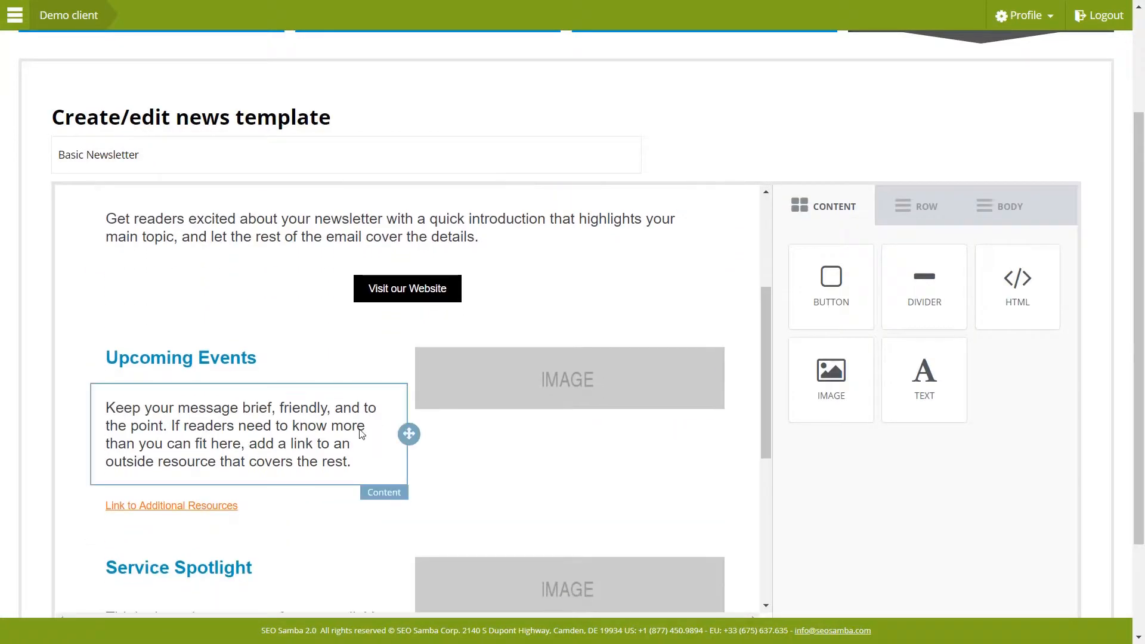
{"action": "scroll", "scroll_direction": "down", "scroll_amount": 3}
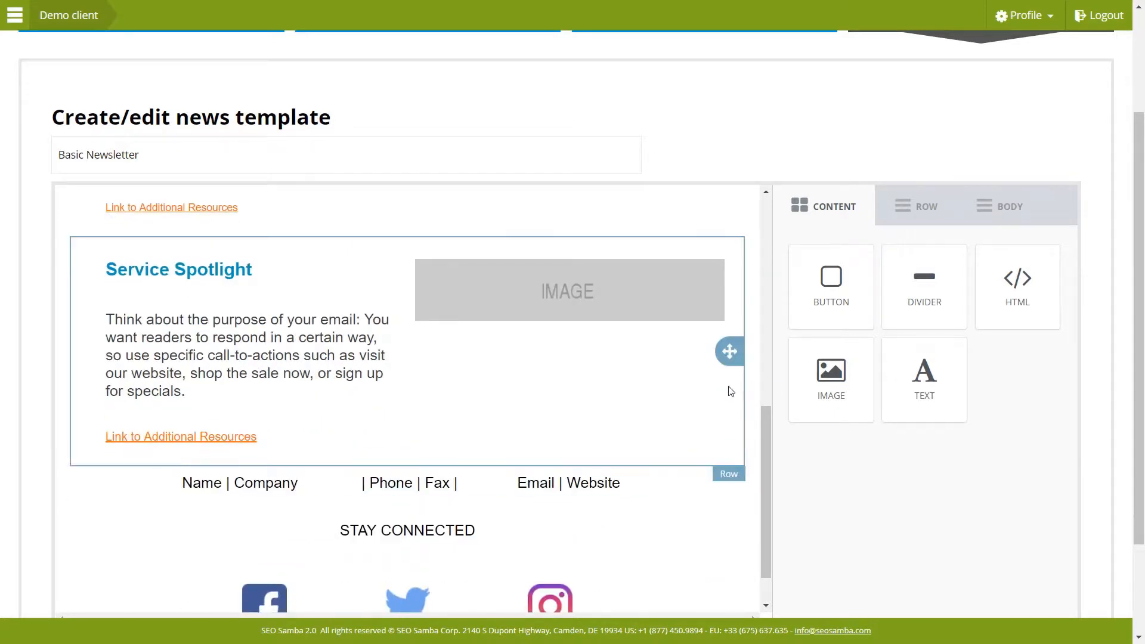
{"action": "mouse_move", "coordinate": [1021, 345]}
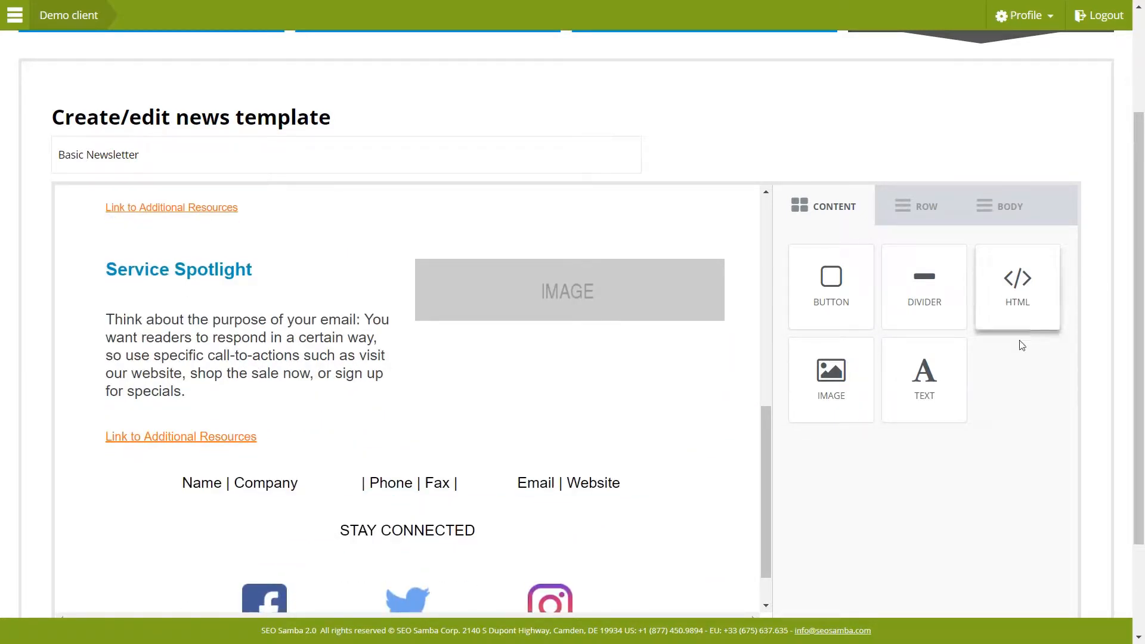
- Go to the Blog & Press release template management page
{"action": "left_click", "coordinate": [984, 155]}
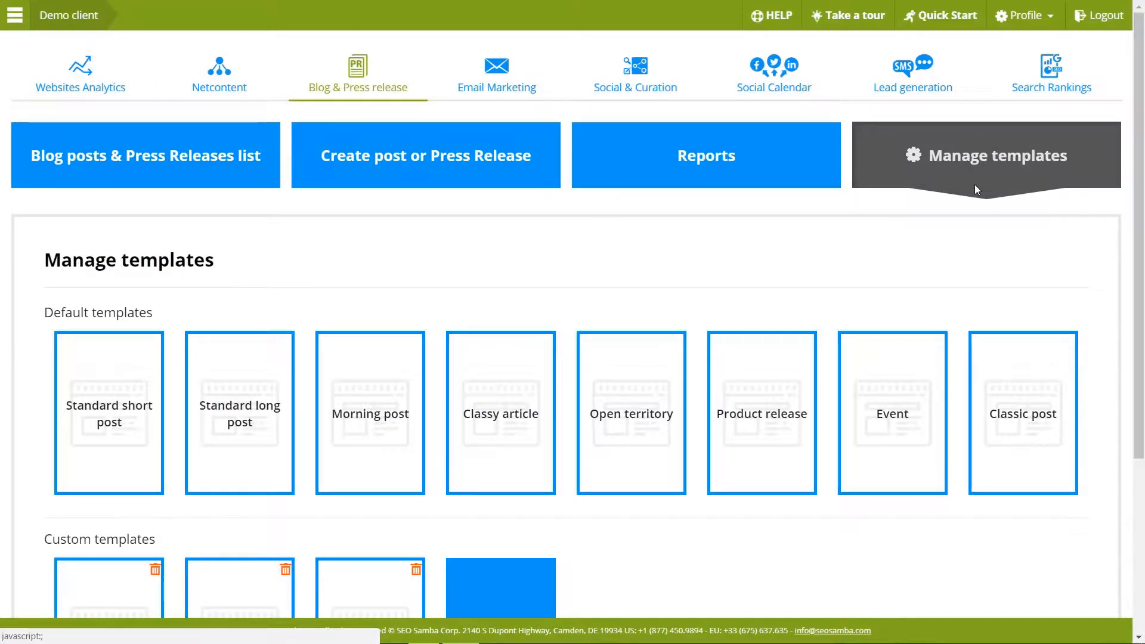
- Start a new custom news template with body content width 900 and font Arial Black
{"action": "scroll", "scroll_direction": "down", "scroll_amount": 3}
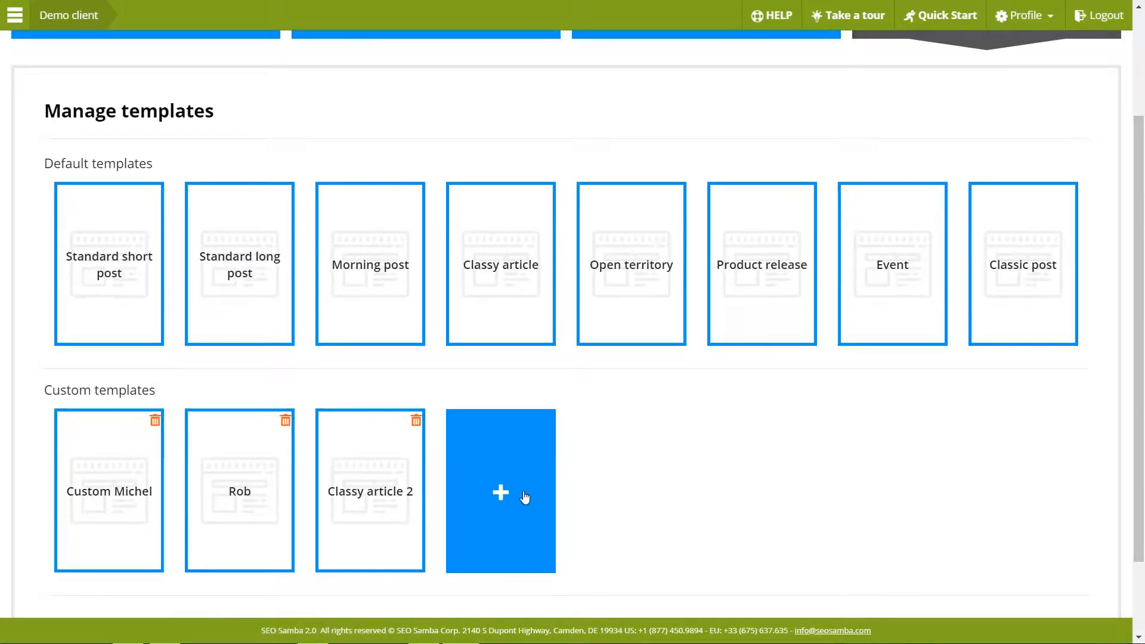
{"action": "left_click", "coordinate": [499, 491]}
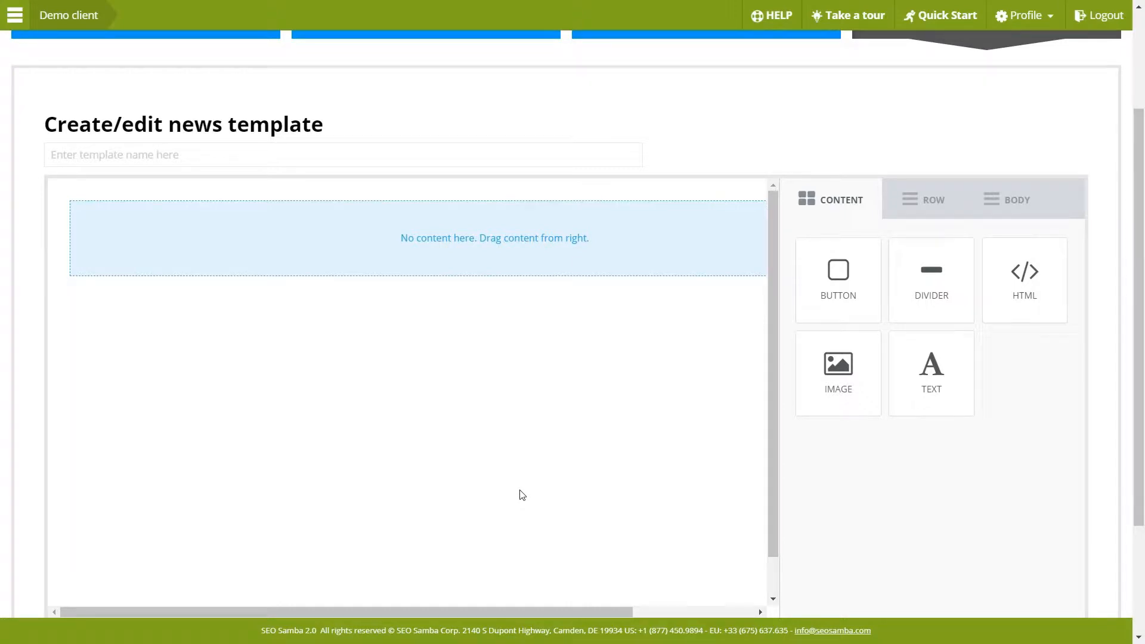
{"action": "mouse_move", "coordinate": [594, 491]}
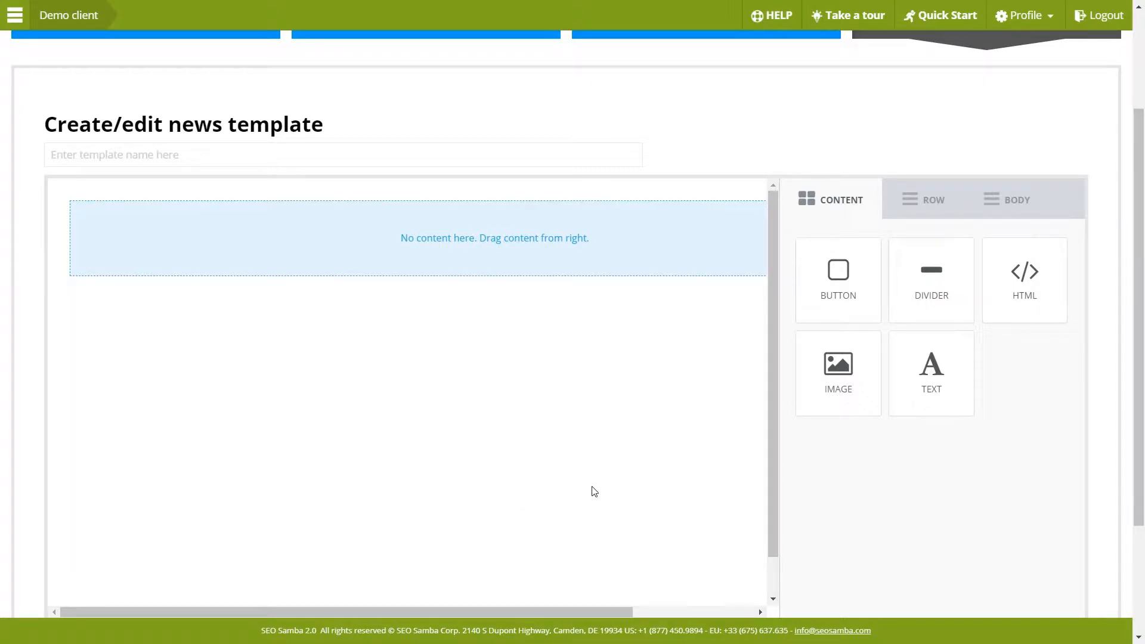
{"action": "left_click", "coordinate": [1016, 199]}
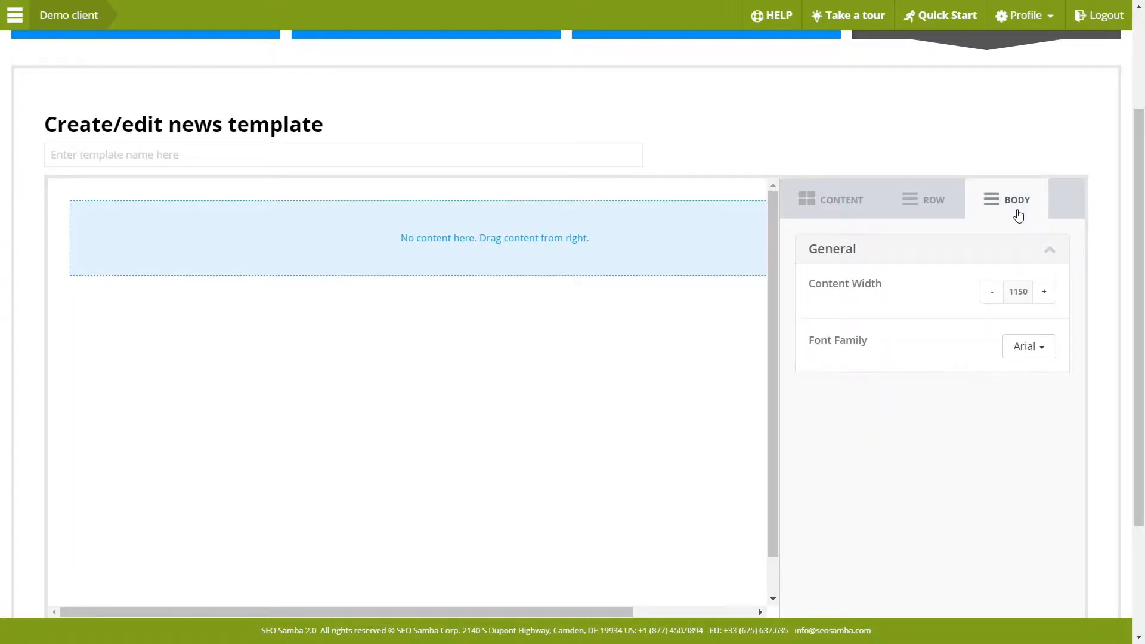
{"action": "left_click", "coordinate": [991, 291]}
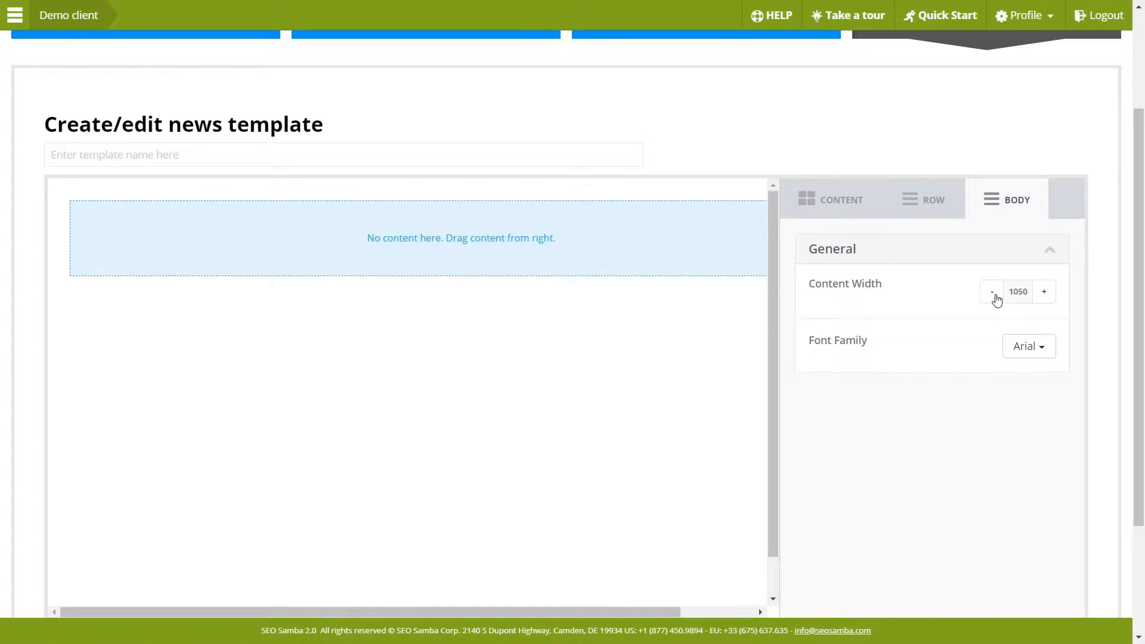
{"action": "left_click", "coordinate": [991, 291]}
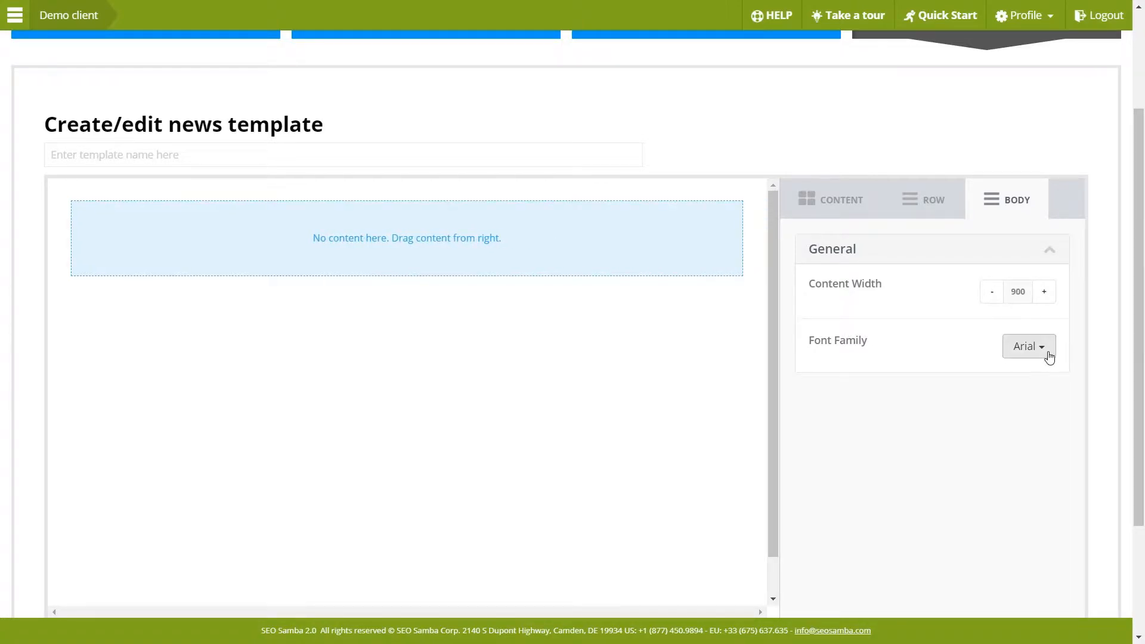
{"action": "left_click", "coordinate": [1028, 346]}
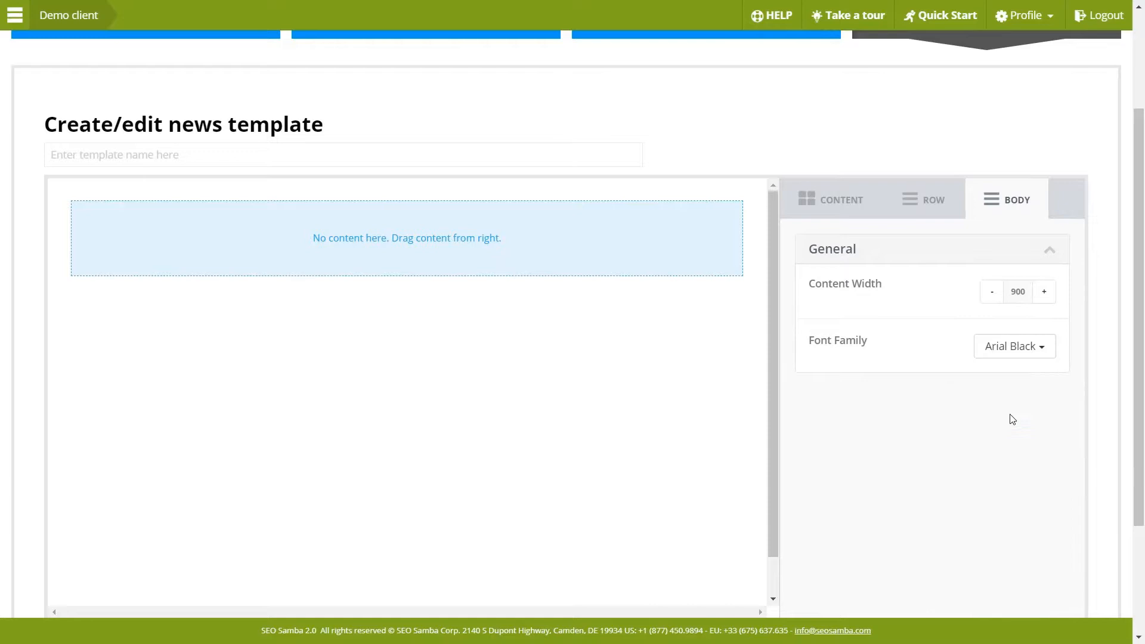
{"action": "mouse_move", "coordinate": [1018, 410]}
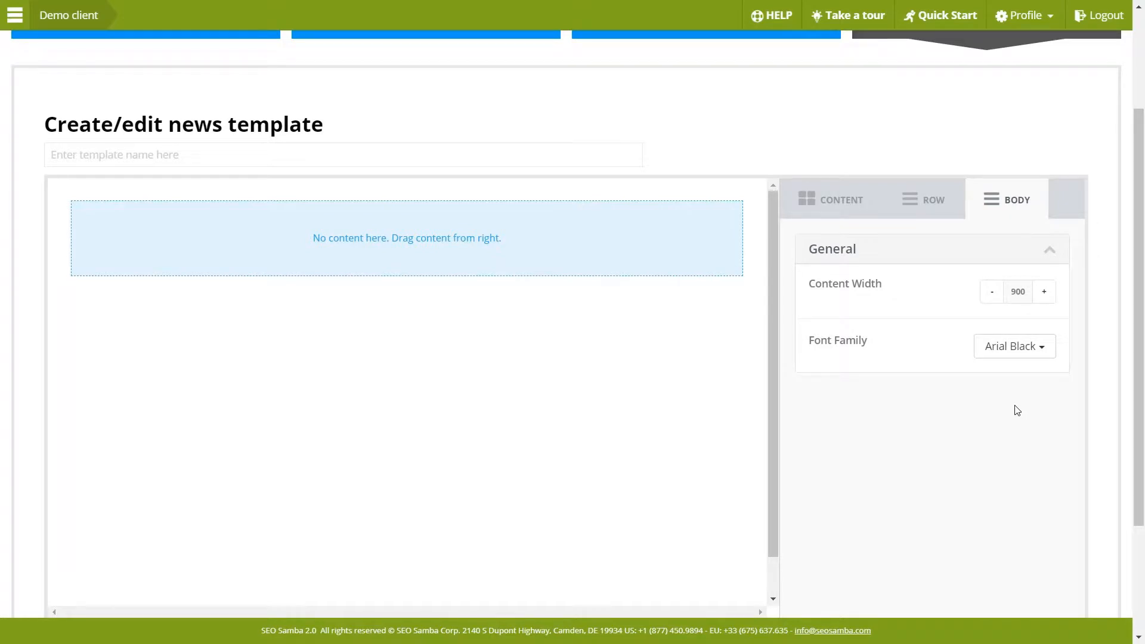
{"action": "mouse_move", "coordinate": [1006, 422]}
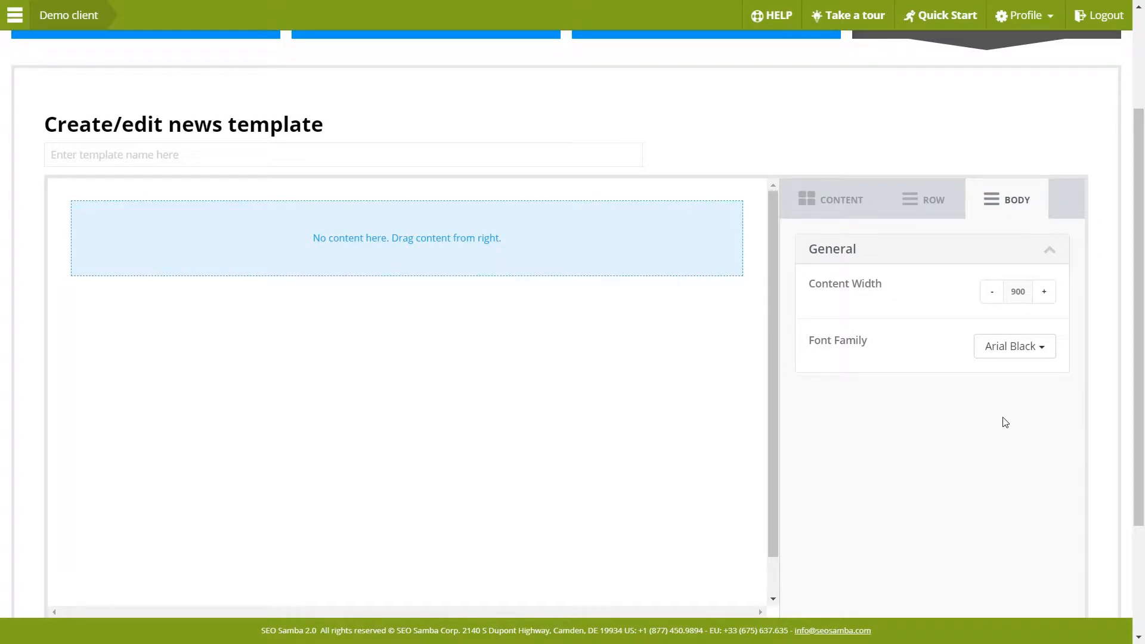
{"action": "mouse_move", "coordinate": [949, 223]}
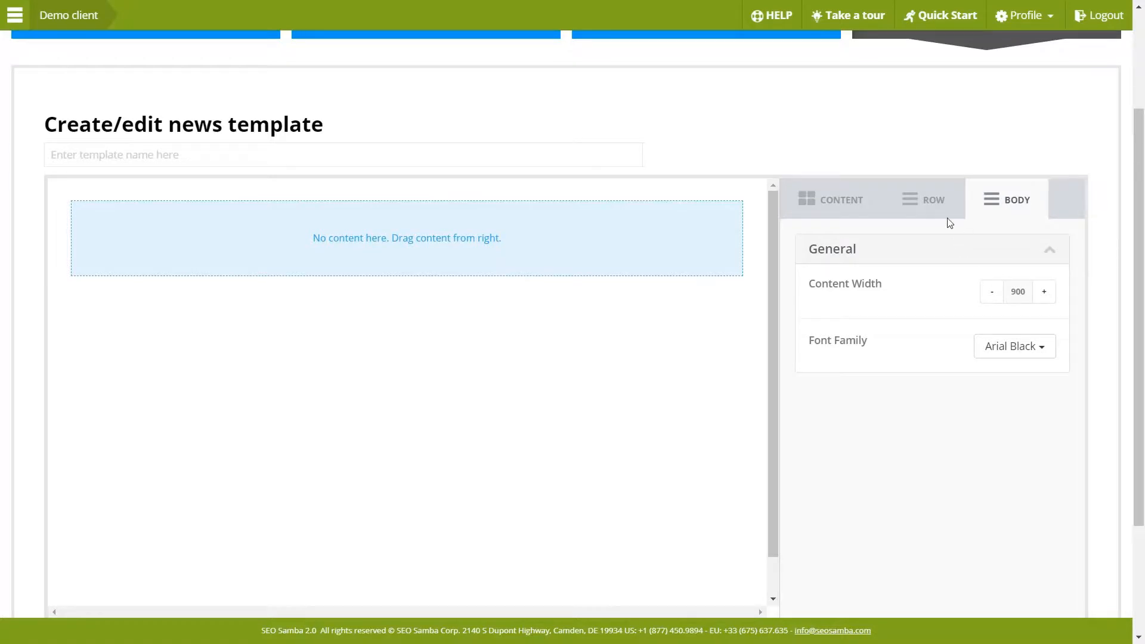
- Bring up the row layouts for adding one-, four- and two-column rows
{"action": "left_click", "coordinate": [923, 199]}
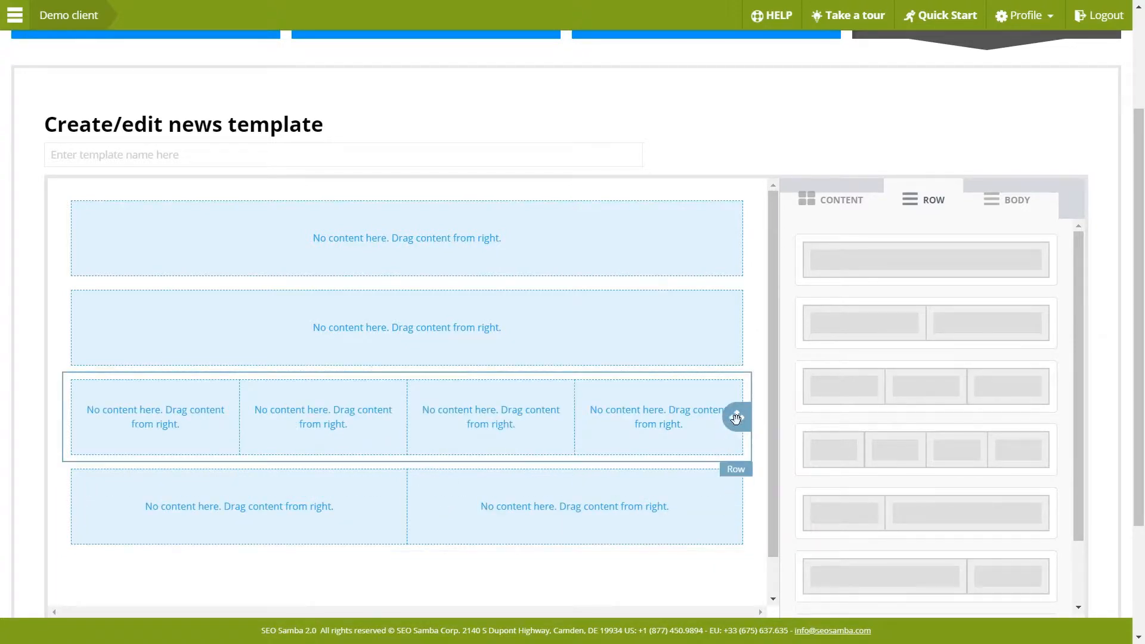
{"action": "mouse_move", "coordinate": [805, 450]}
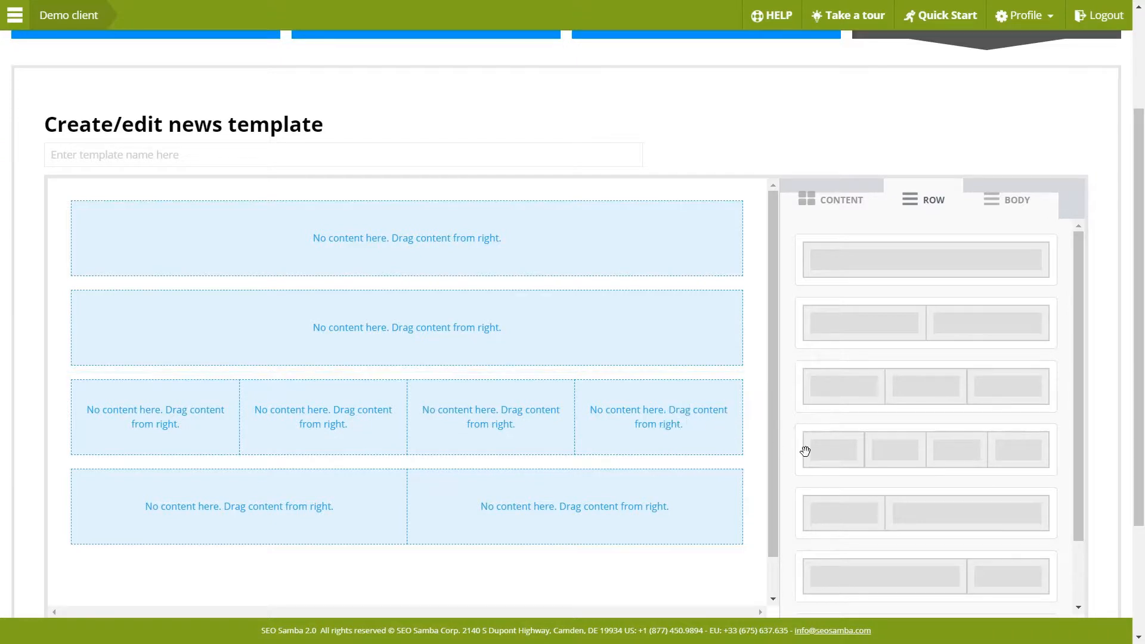
{"action": "mouse_move", "coordinate": [788, 467]}
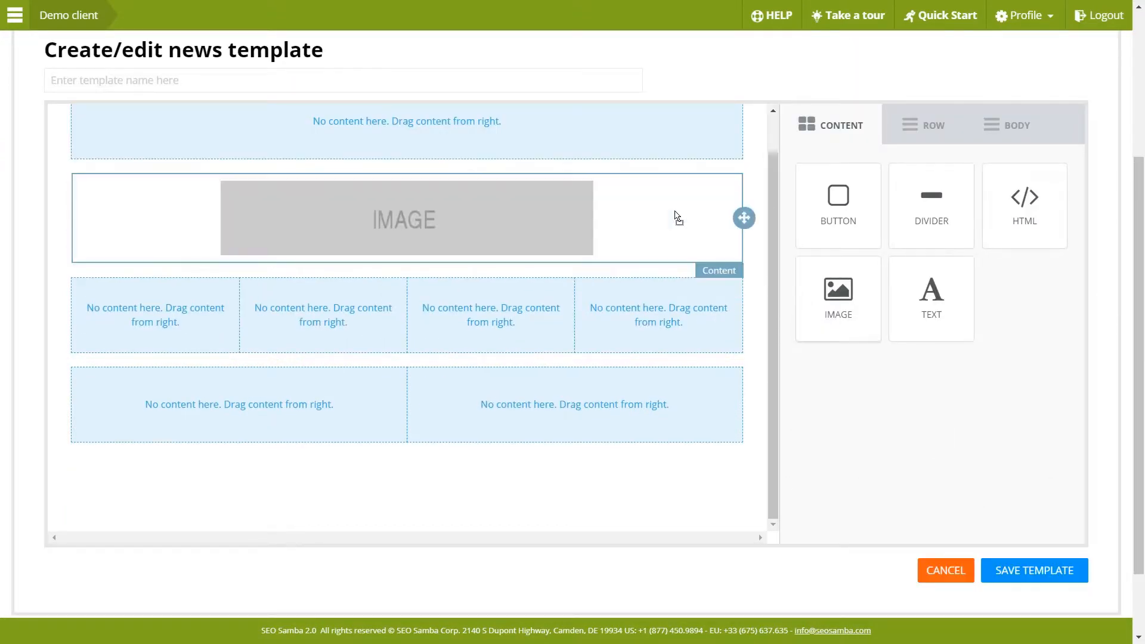
- Upload Iguana 2500x1660 to the second-row image and small-tulip to the bottom-right image
{"action": "left_click", "coordinate": [405, 217]}
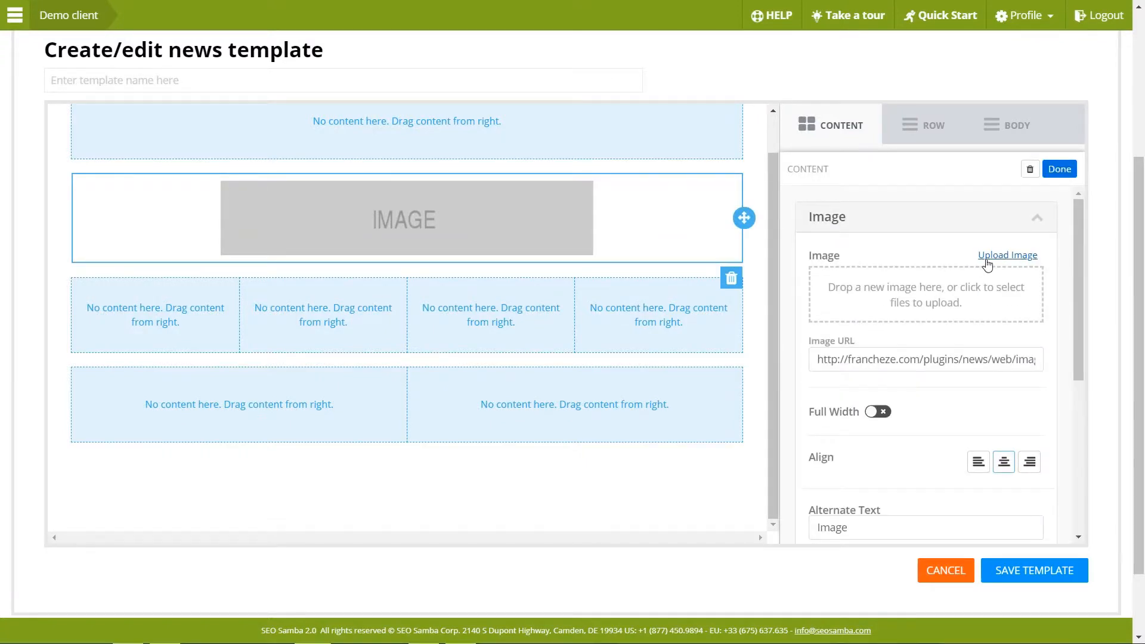
{"action": "left_click", "coordinate": [1007, 255]}
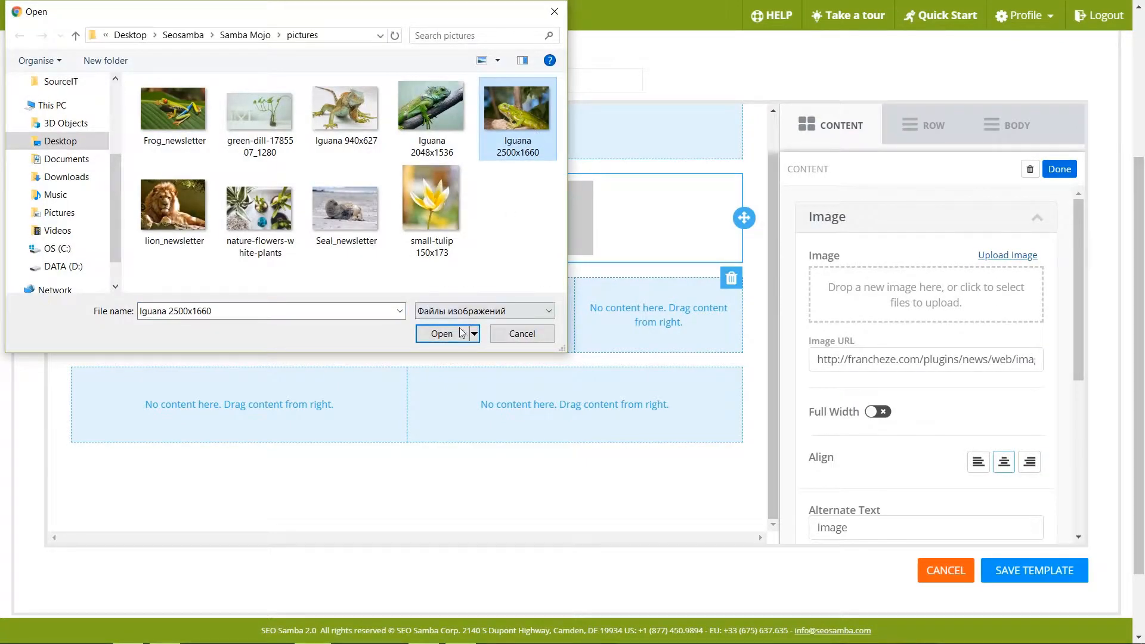
{"action": "left_click", "coordinate": [442, 332]}
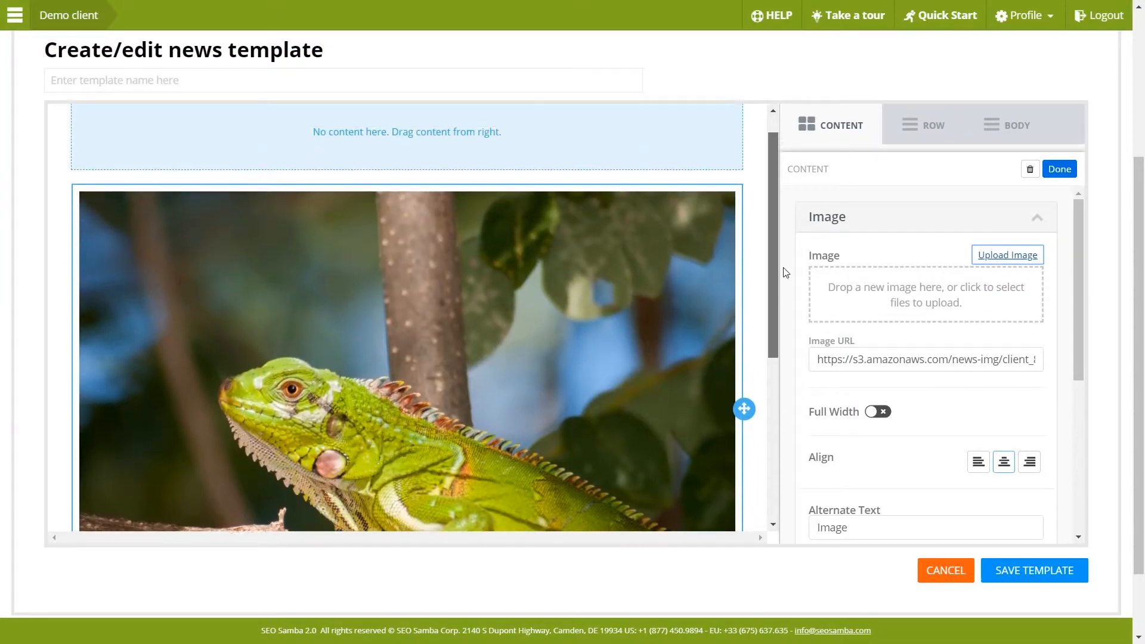
{"action": "scroll", "scroll_direction": "down", "scroll_amount": 3}
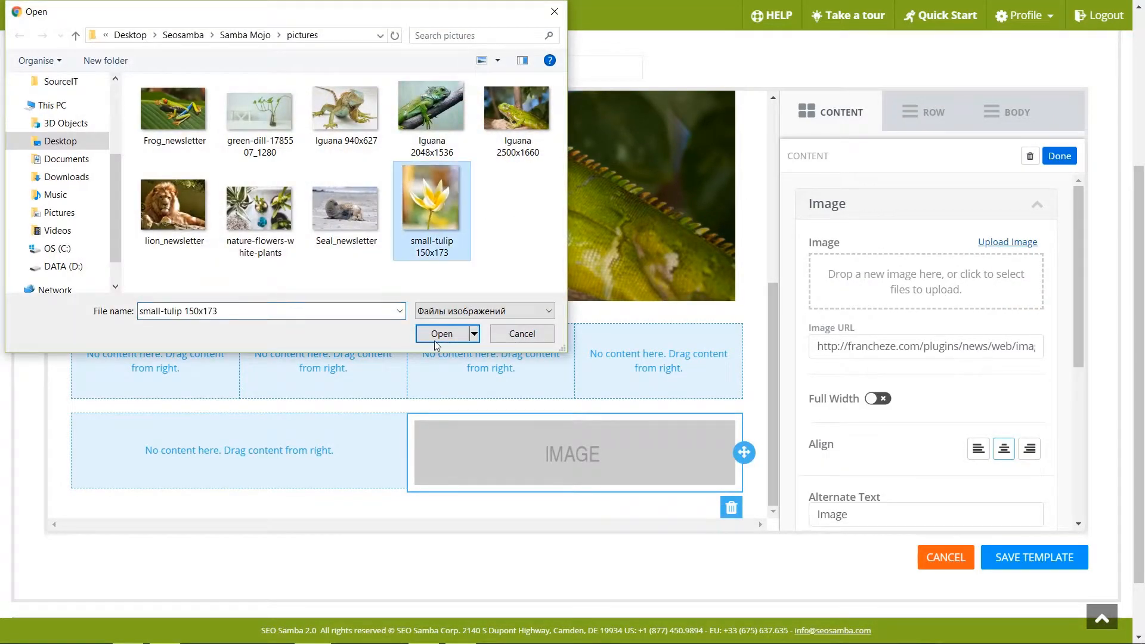
{"action": "left_click", "coordinate": [441, 333]}
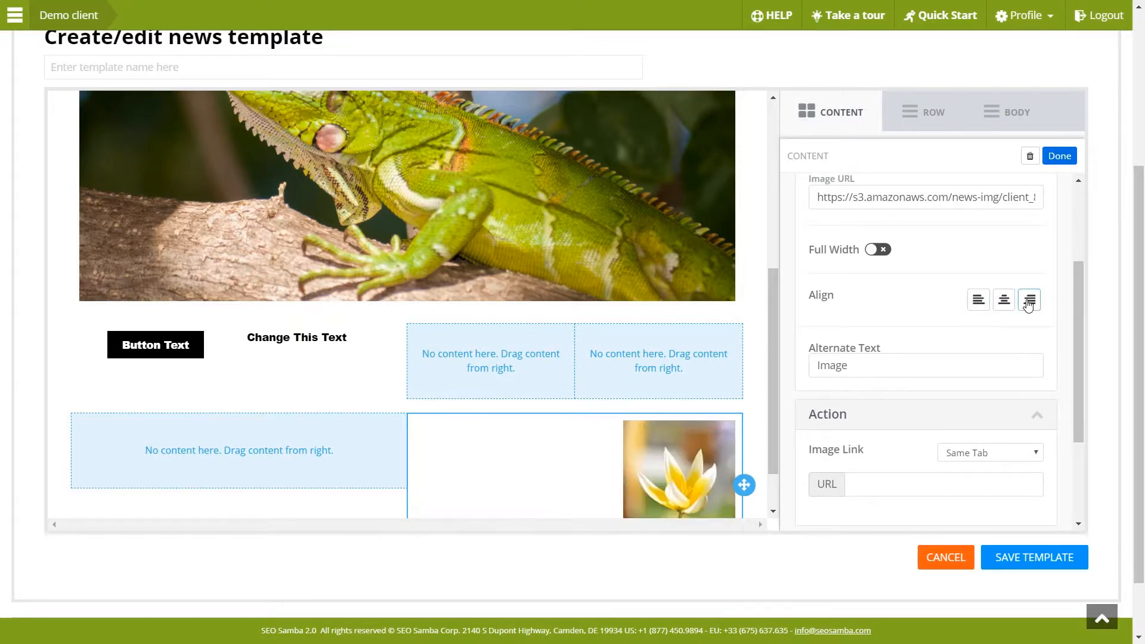
- Adjust the tulip's top padding, return to all-sides padding and reduce it
{"action": "scroll", "scroll_direction": "down", "scroll_amount": 3}
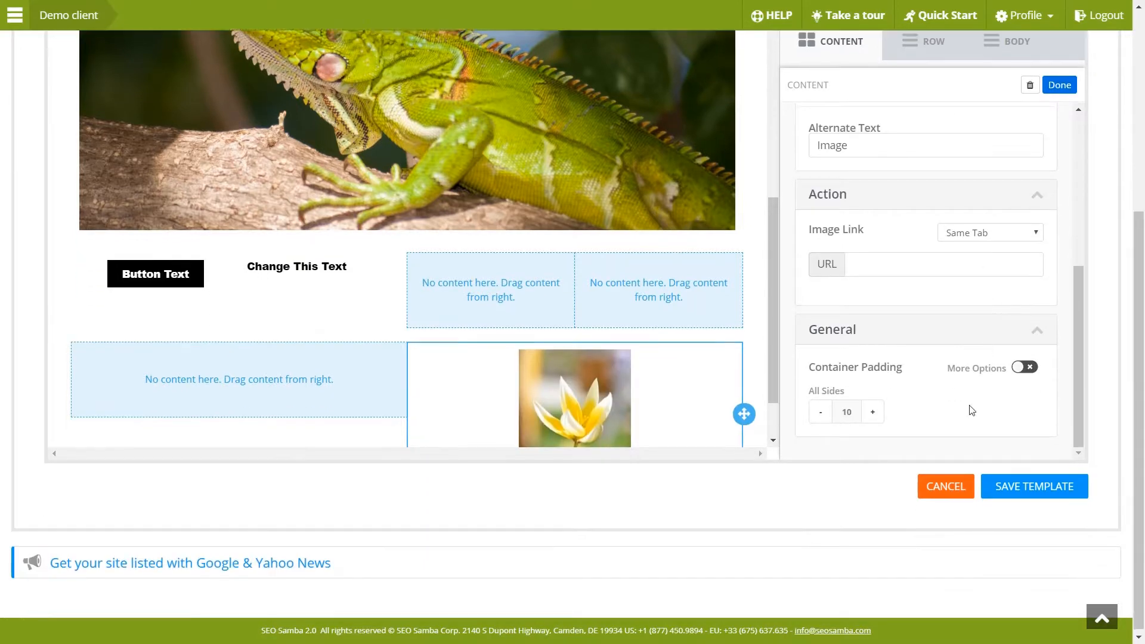
{"action": "left_click", "coordinate": [1024, 367]}
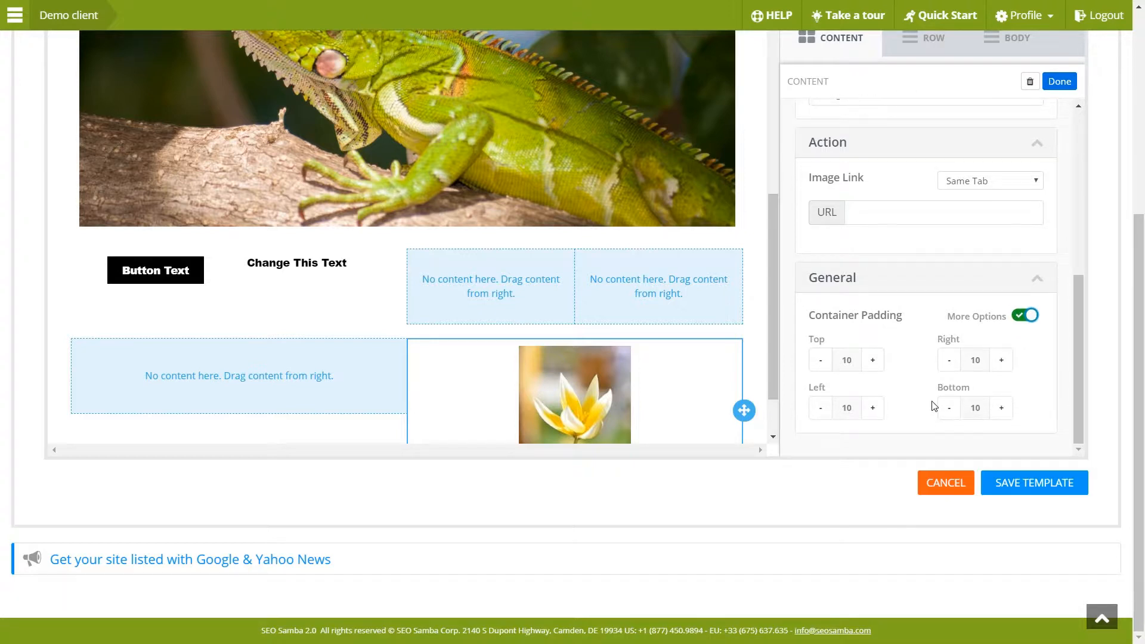
{"action": "left_click", "coordinate": [820, 359]}
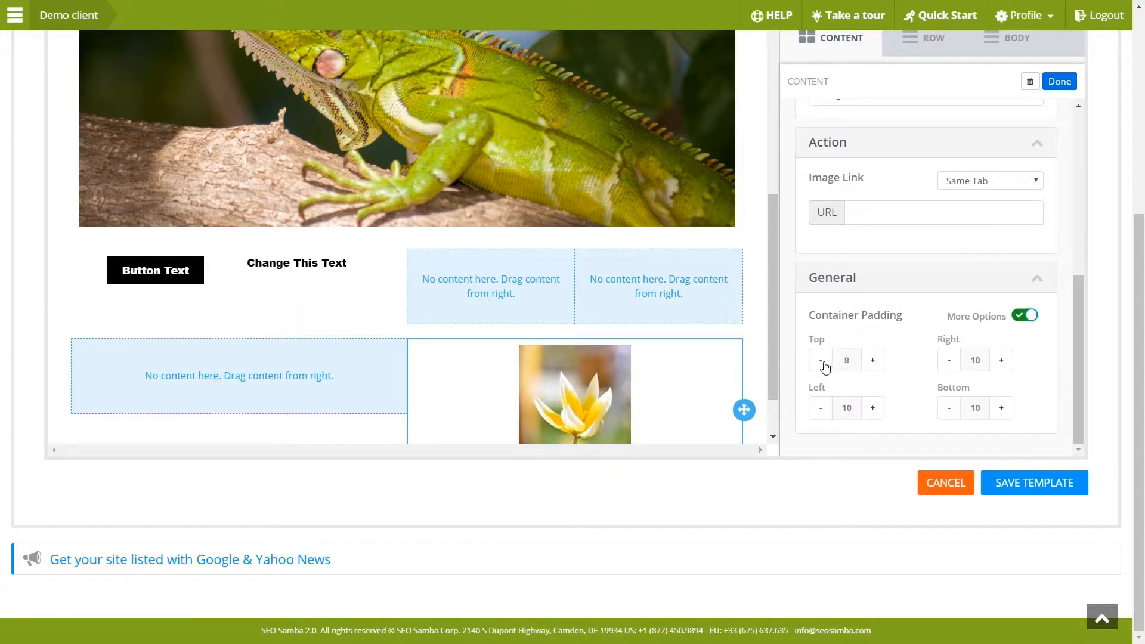
{"action": "left_click", "coordinate": [872, 359]}
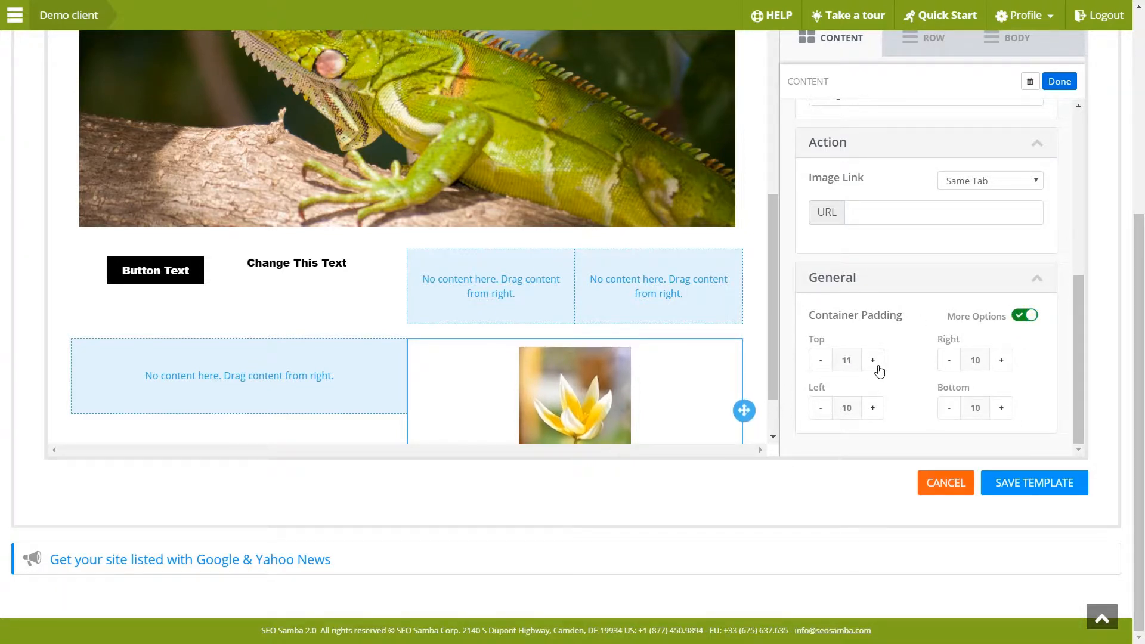
{"action": "left_click", "coordinate": [873, 359]}
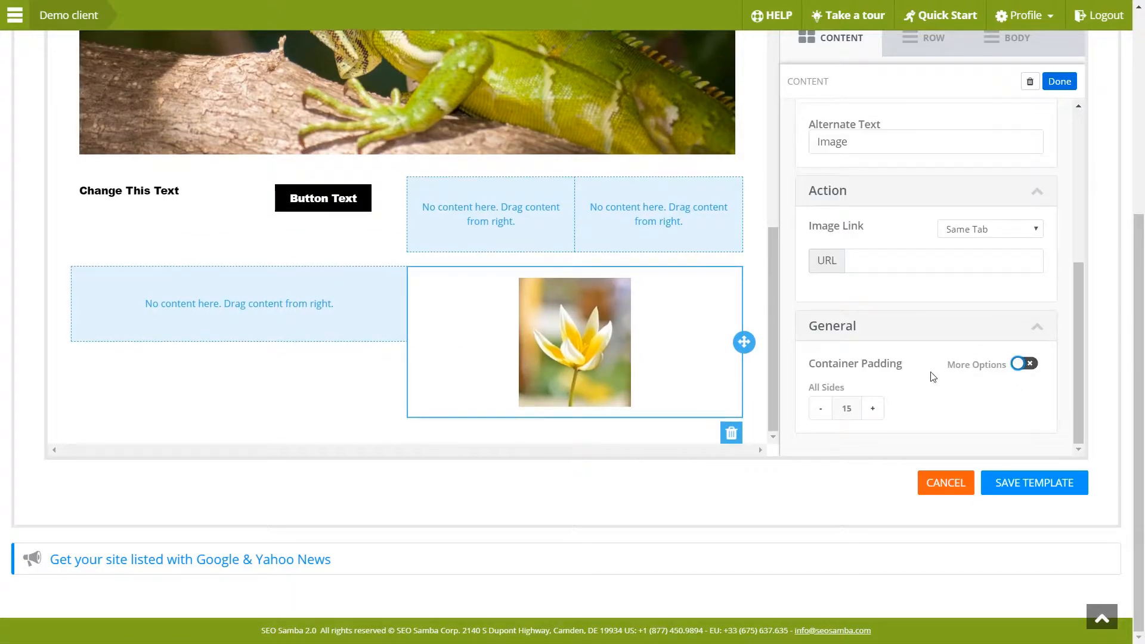
{"action": "left_click", "coordinate": [819, 408]}
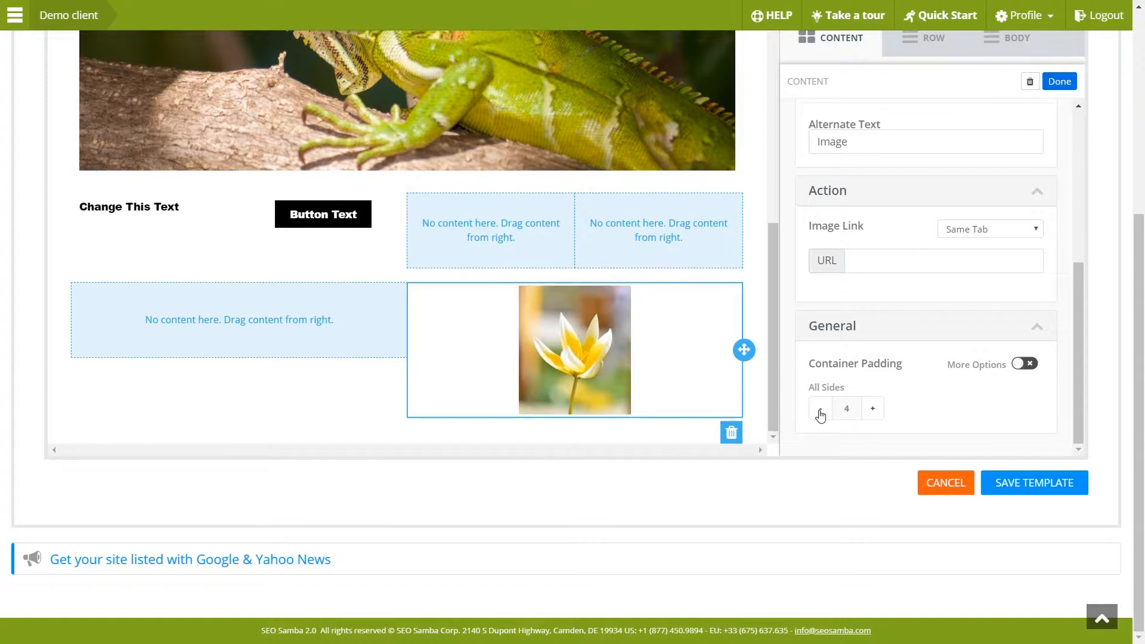
{"action": "left_click", "coordinate": [324, 213]}
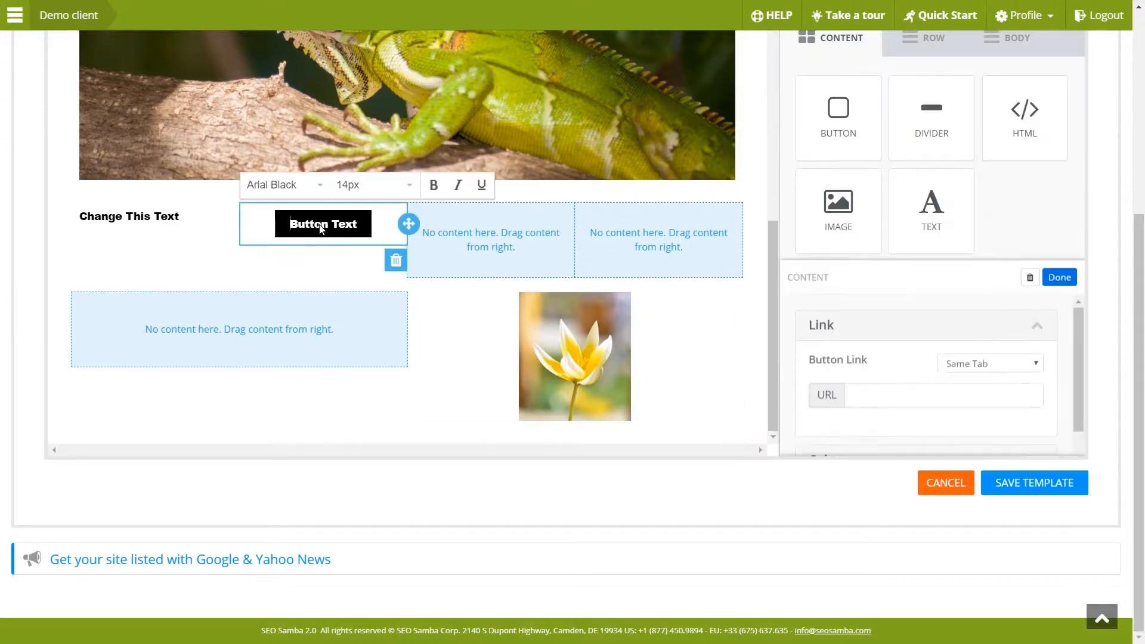
- Switch the button to a single padding value and shrink it
{"action": "scroll", "scroll_direction": "down", "scroll_amount": 3}
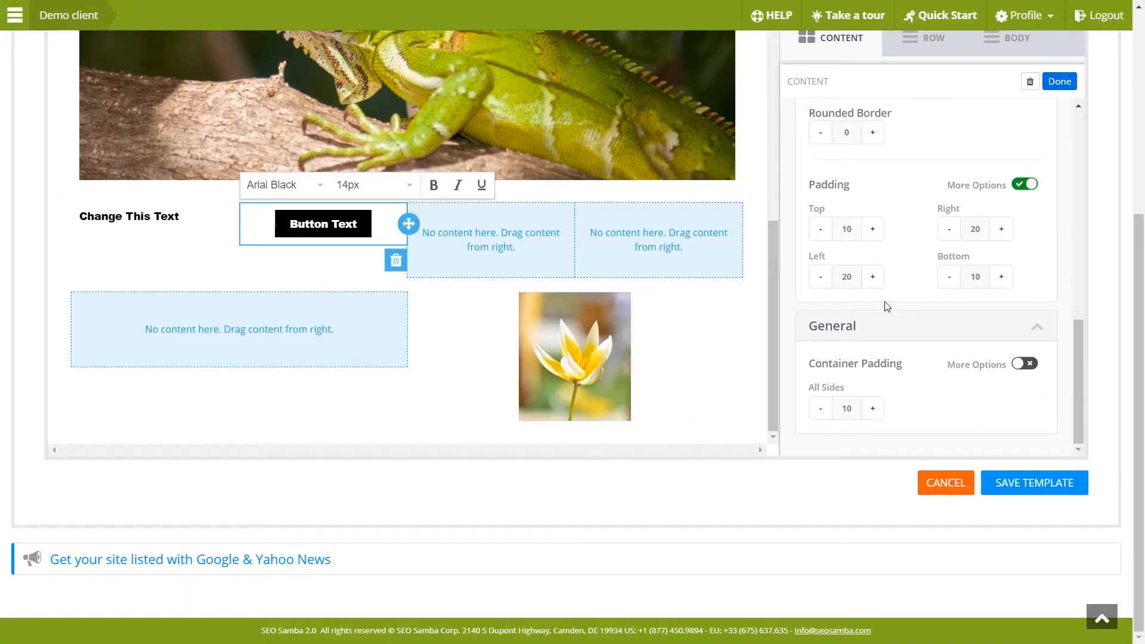
{"action": "left_click", "coordinate": [1026, 184]}
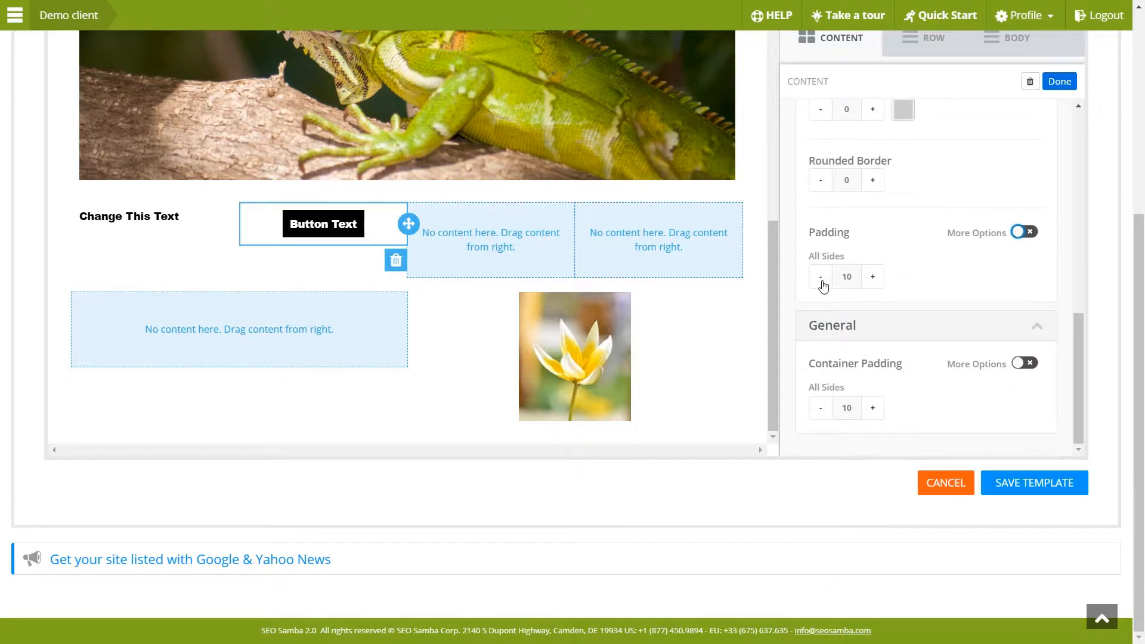
{"action": "left_click", "coordinate": [819, 276]}
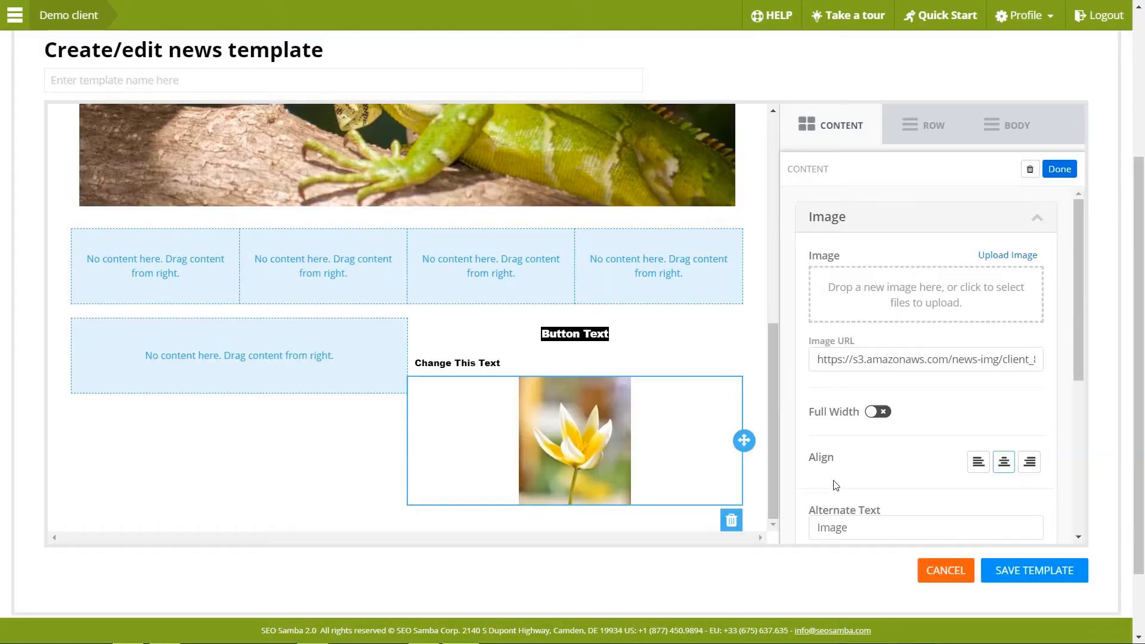
- Toggle the tulip's full-width stretch and enlarge the Change This Text heading
{"action": "left_click", "coordinate": [878, 411]}
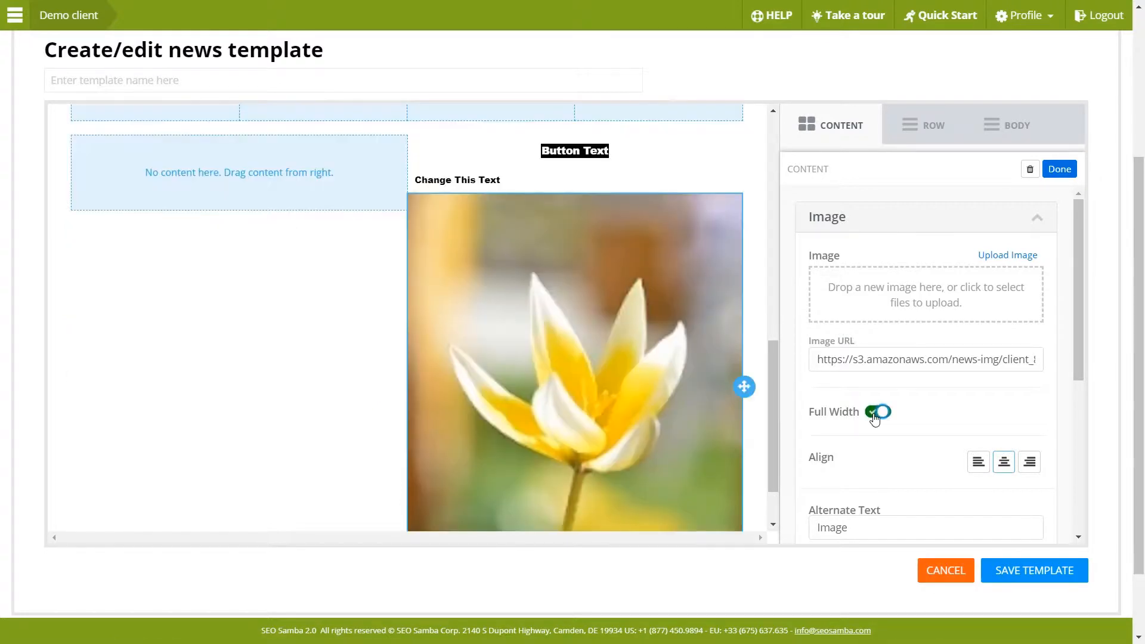
{"action": "left_click", "coordinate": [876, 412]}
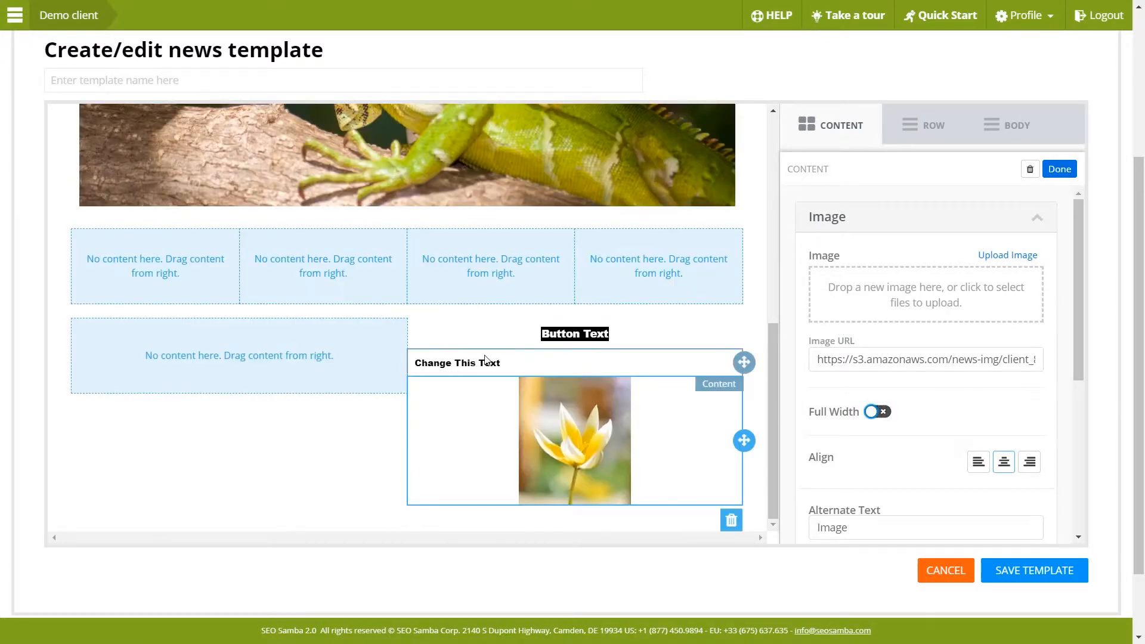
{"action": "left_click", "coordinate": [458, 366]}
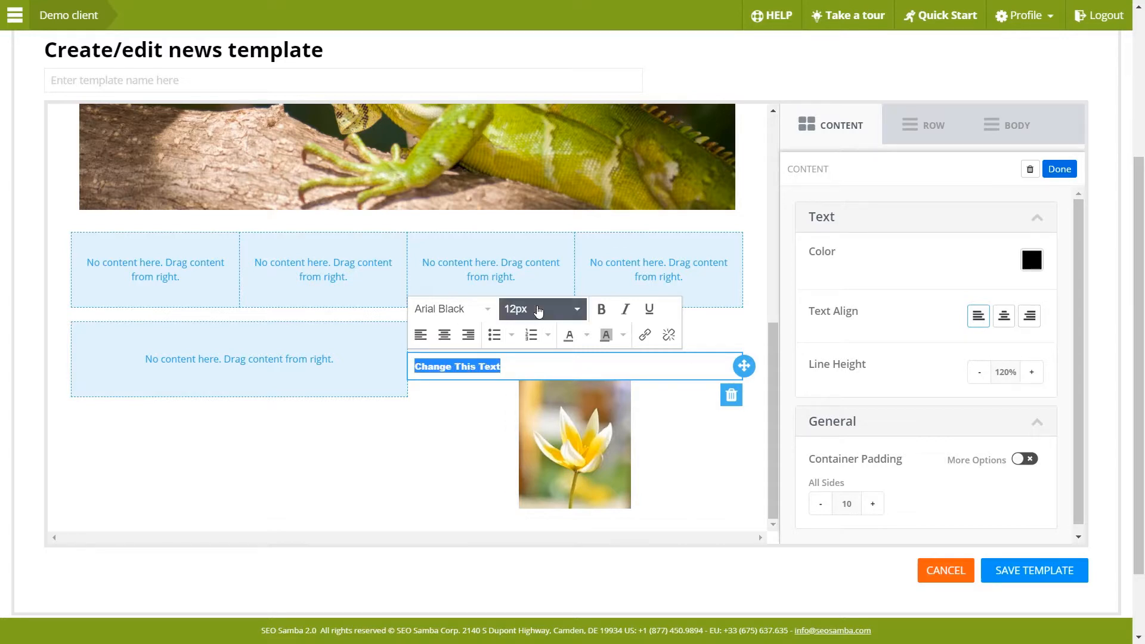
{"action": "left_click", "coordinate": [541, 308]}
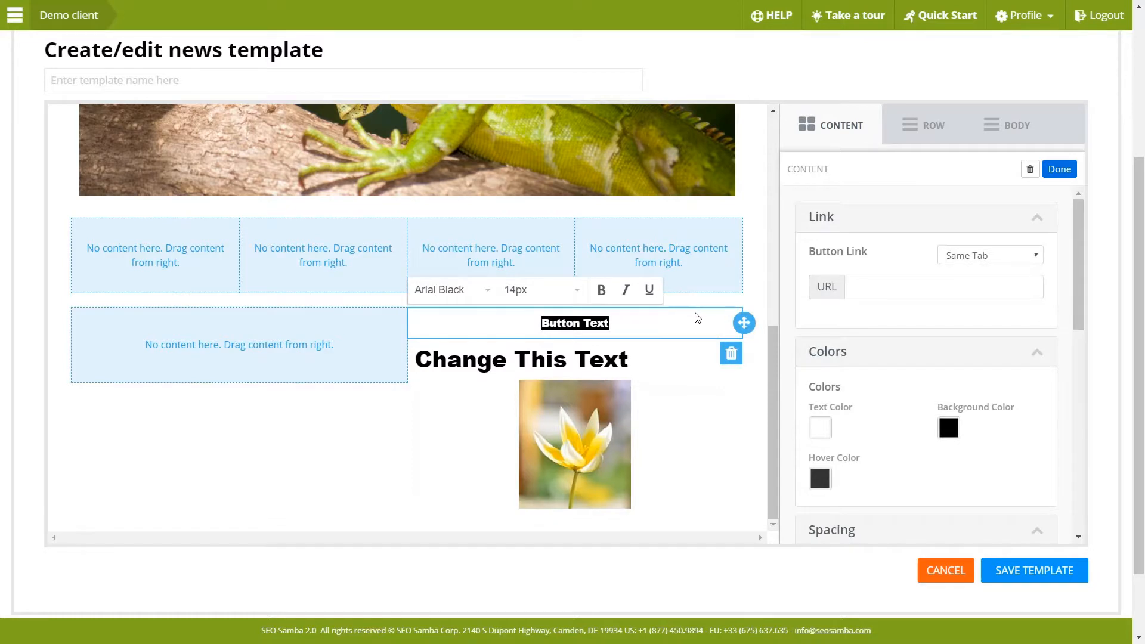
{"action": "mouse_move", "coordinate": [678, 327]}
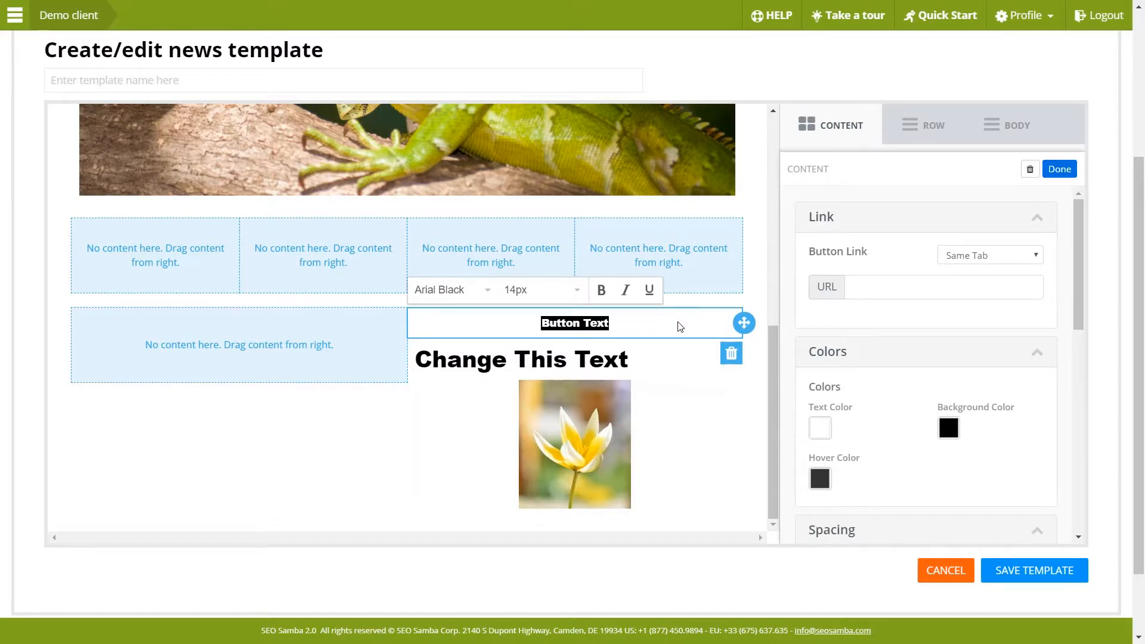
- Place an image block in the empty left cell of the bottom two-column row
{"action": "left_click", "coordinate": [573, 444]}
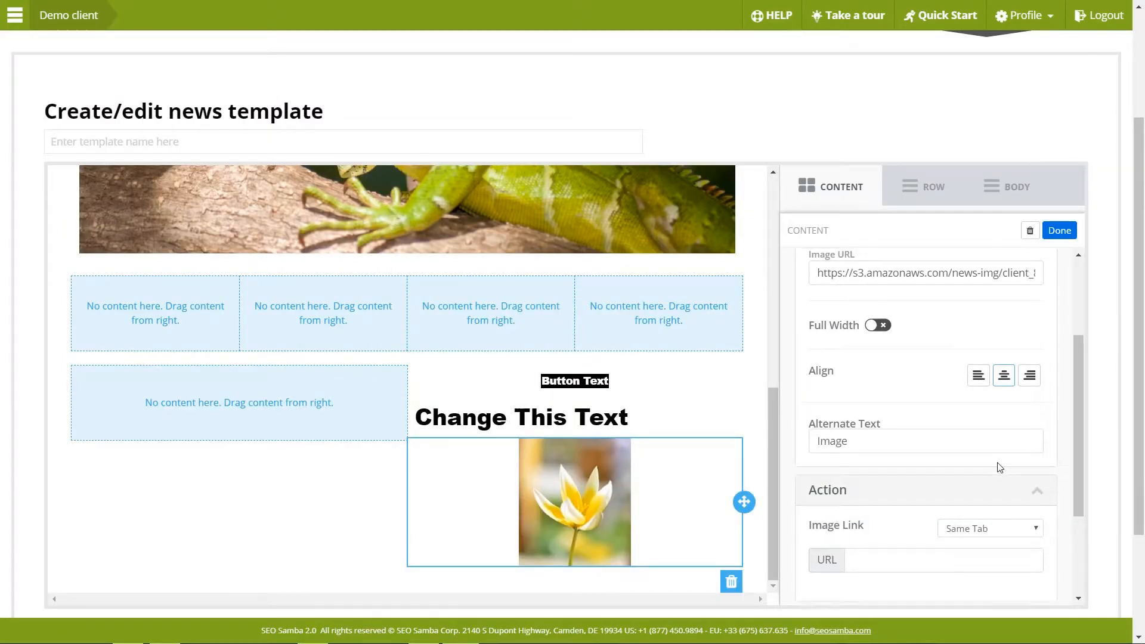
{"action": "left_click", "coordinate": [841, 187]}
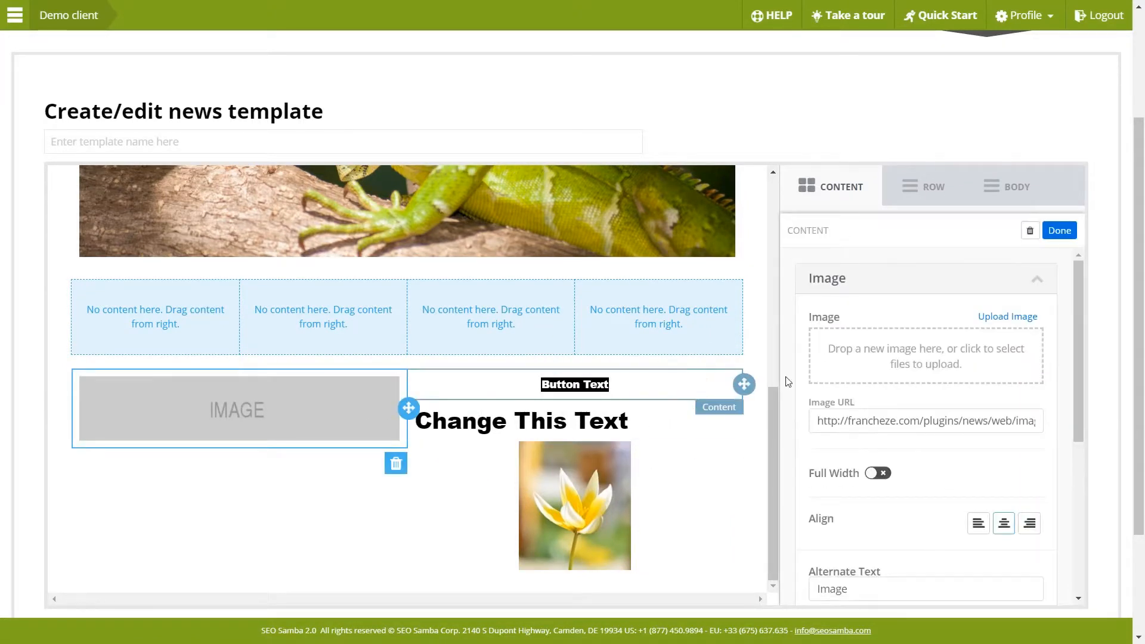
- Upload the Iguana 940x627 picture into the left-cell image block
{"action": "left_click", "coordinate": [924, 357]}
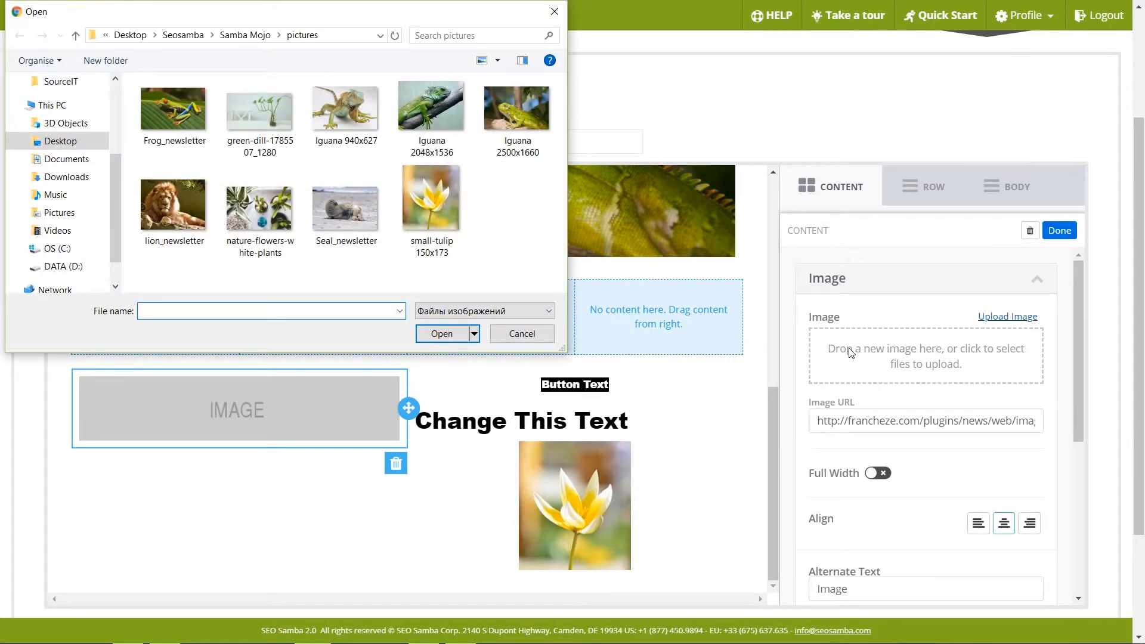
{"action": "mouse_move", "coordinate": [519, 167]}
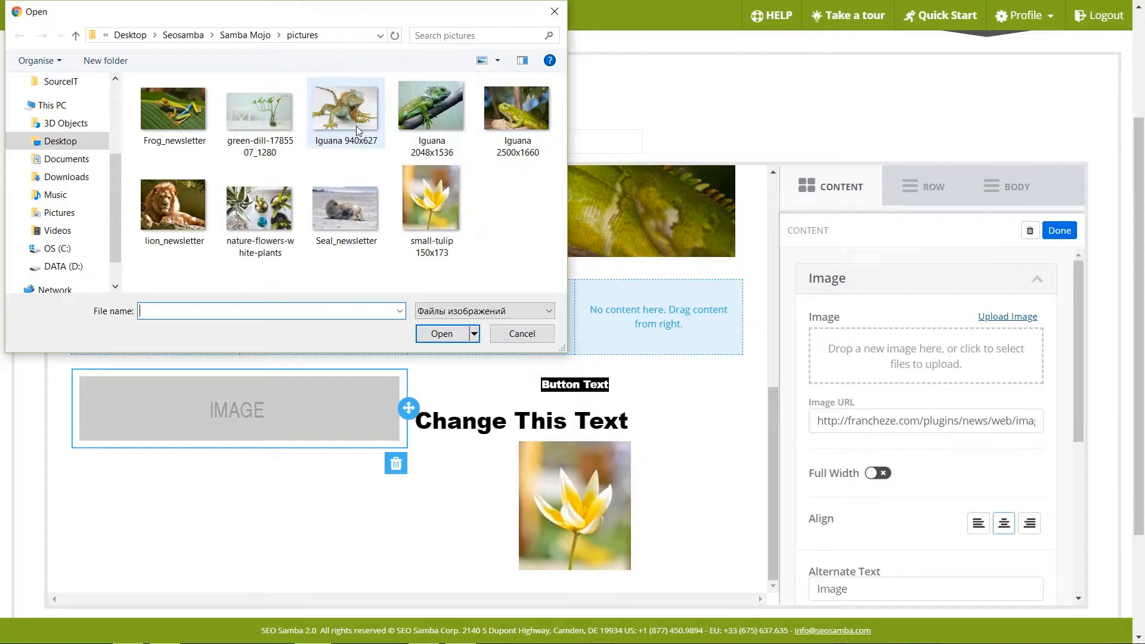
{"action": "left_click", "coordinate": [345, 107]}
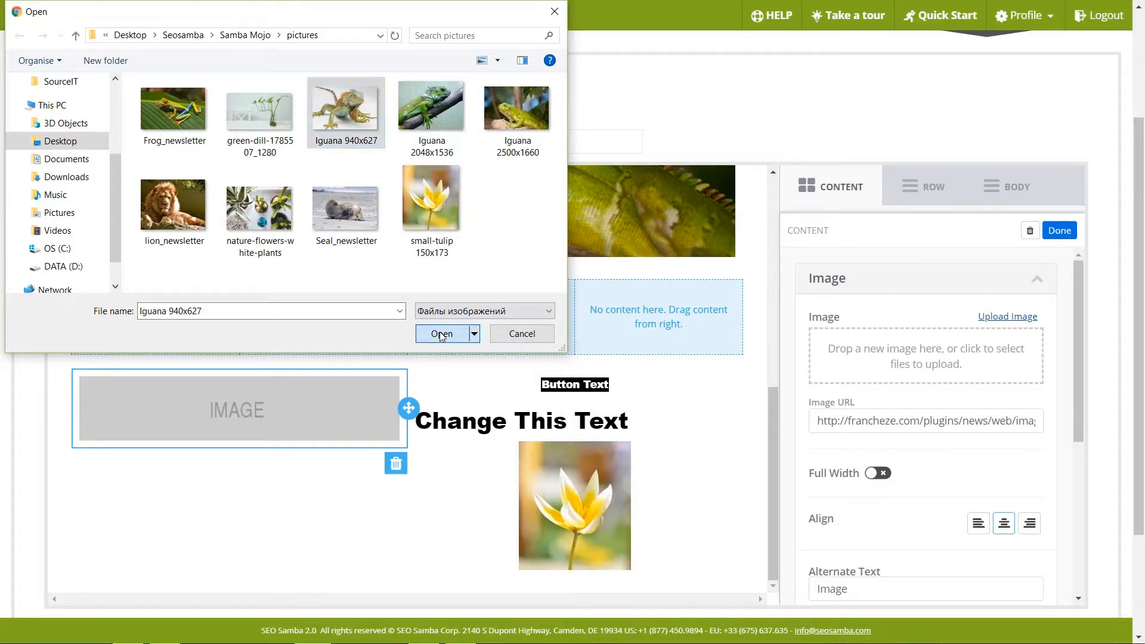
{"action": "left_click", "coordinate": [441, 334]}
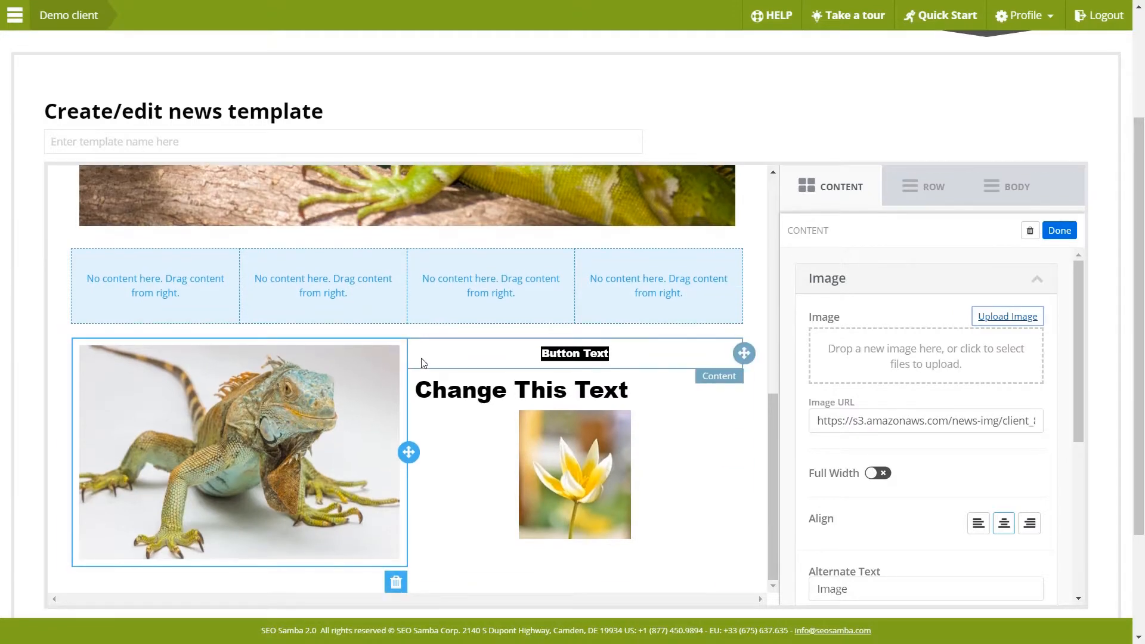
{"action": "mouse_move", "coordinate": [482, 465]}
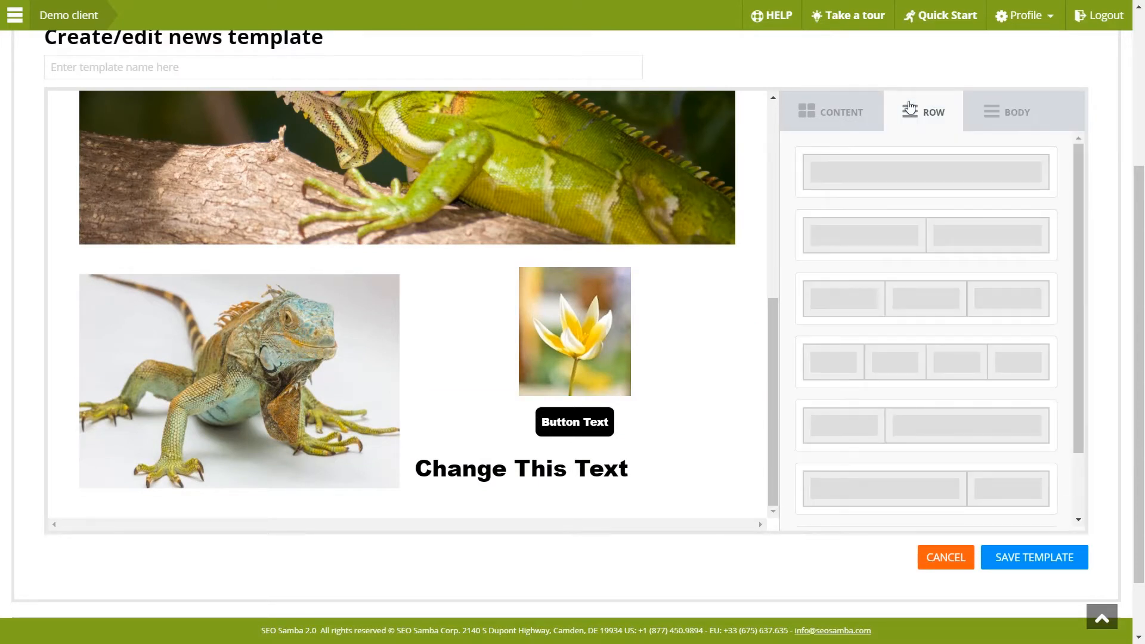
{"action": "mouse_move", "coordinate": [842, 353]}
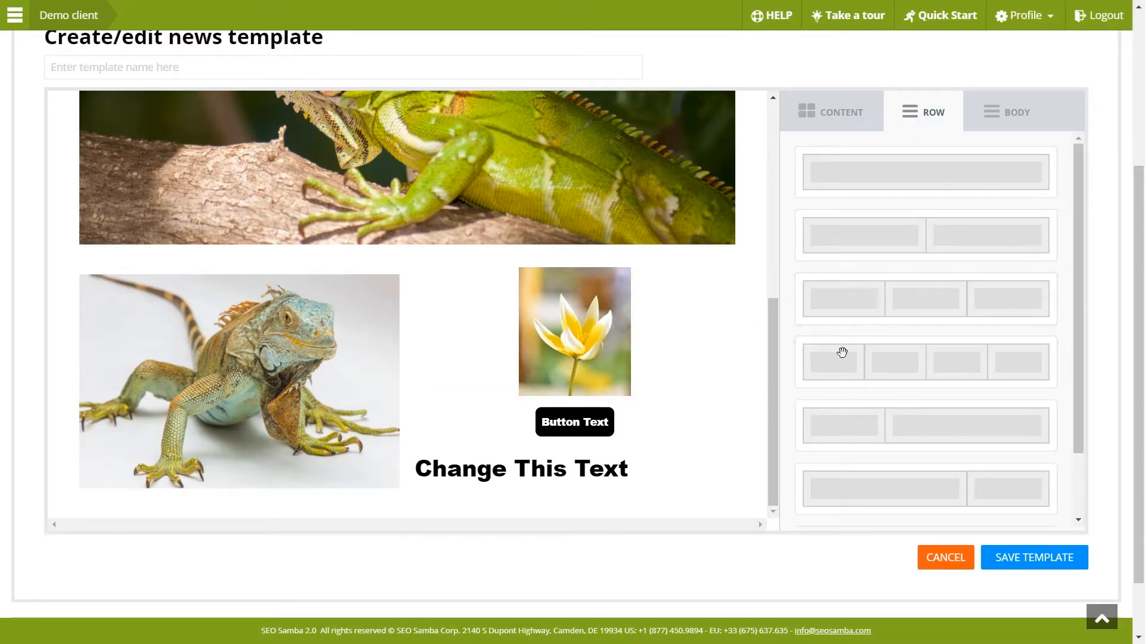
- Scroll to the bottom of the template to add a two-column row
{"action": "scroll", "scroll_direction": "down", "scroll_amount": 3}
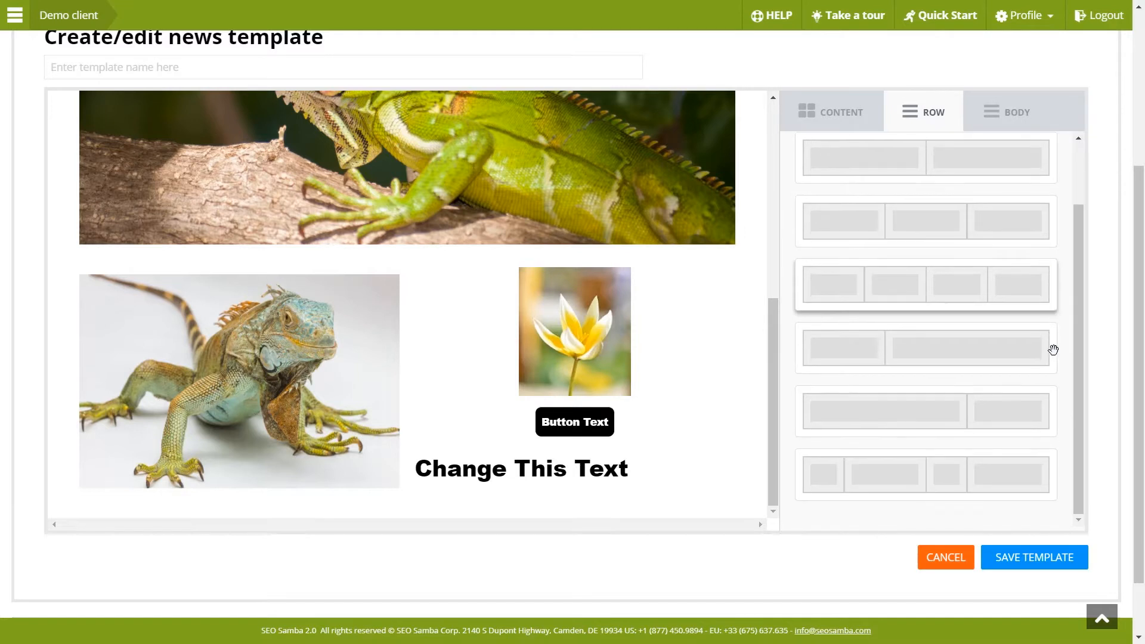
{"action": "mouse_move", "coordinate": [986, 316]}
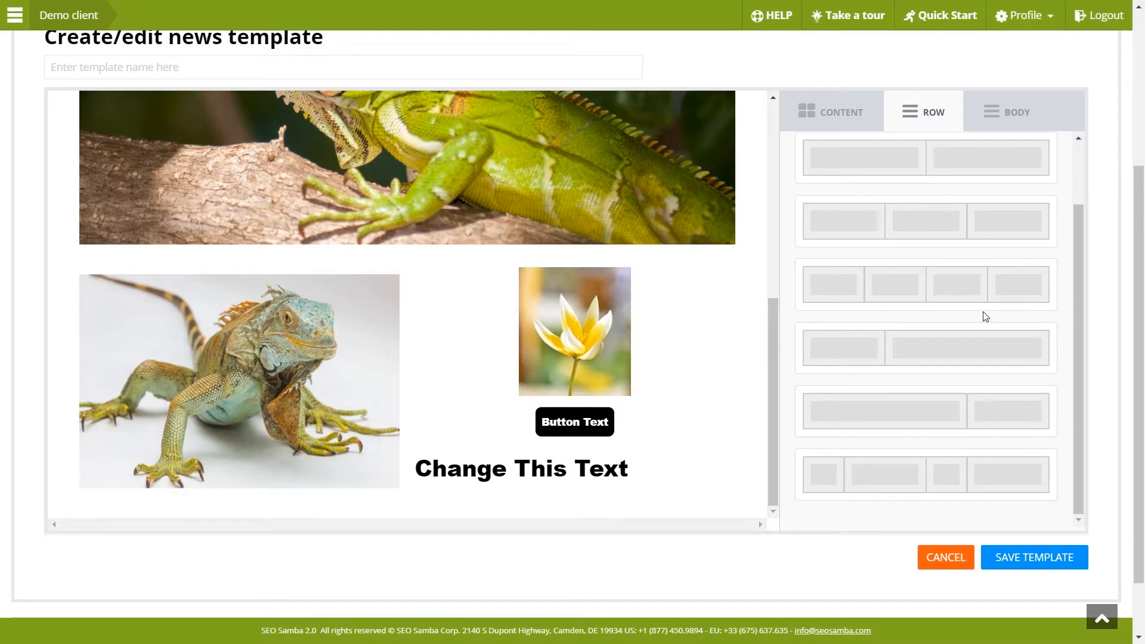
{"action": "mouse_move", "coordinate": [928, 158]}
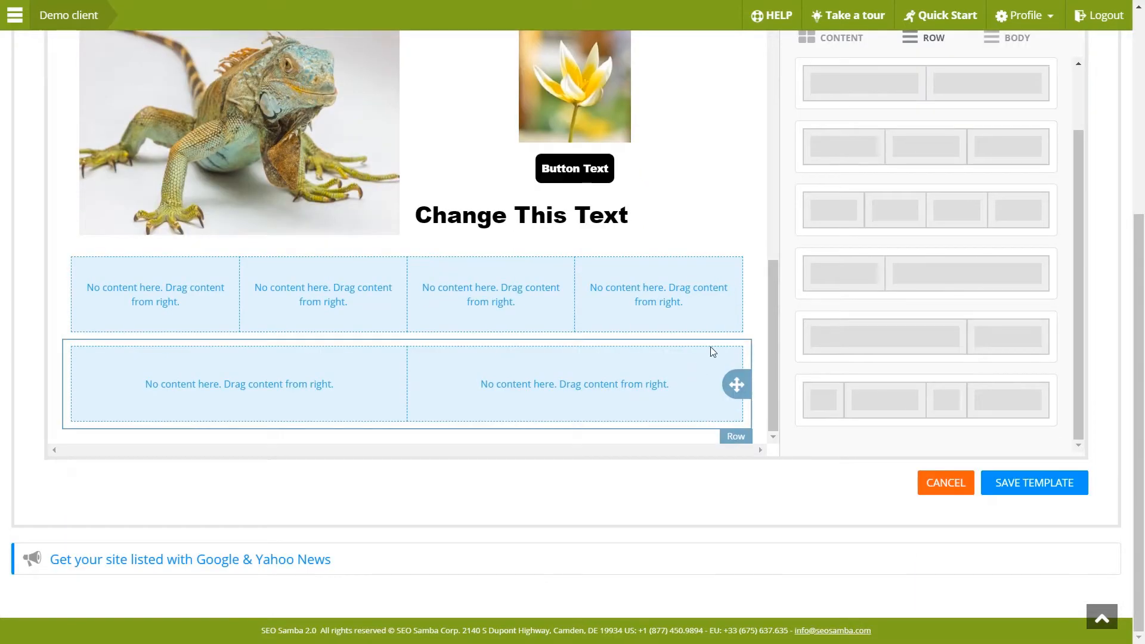
{"action": "mouse_move", "coordinate": [723, 380]}
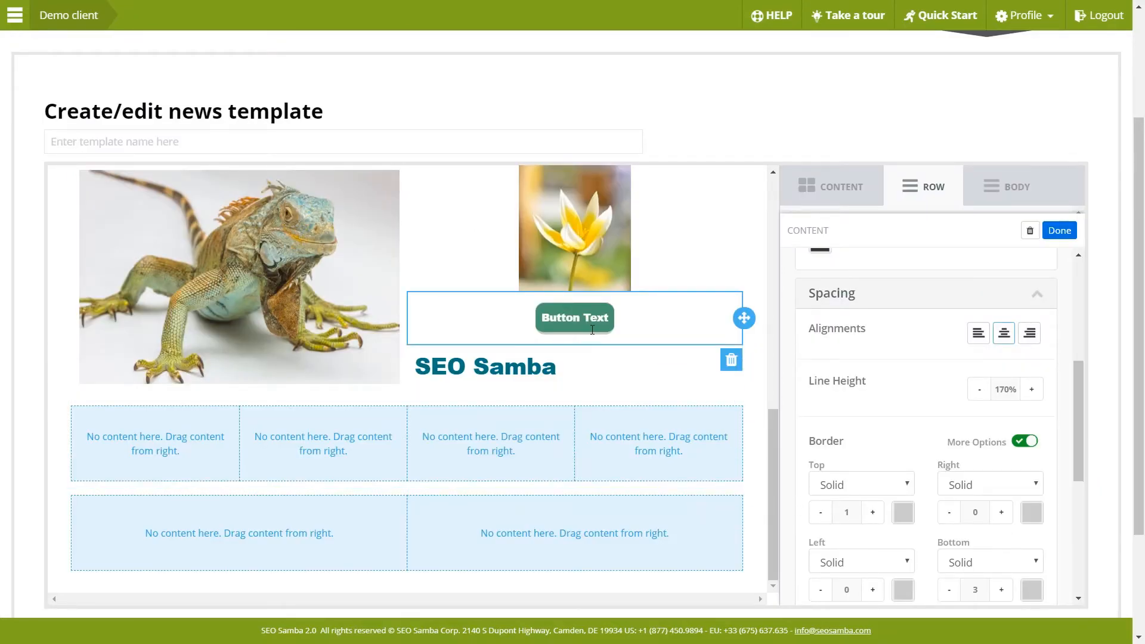
- Right-align the green button in its cell and select the empty four-column row
{"action": "left_click", "coordinate": [1029, 333]}
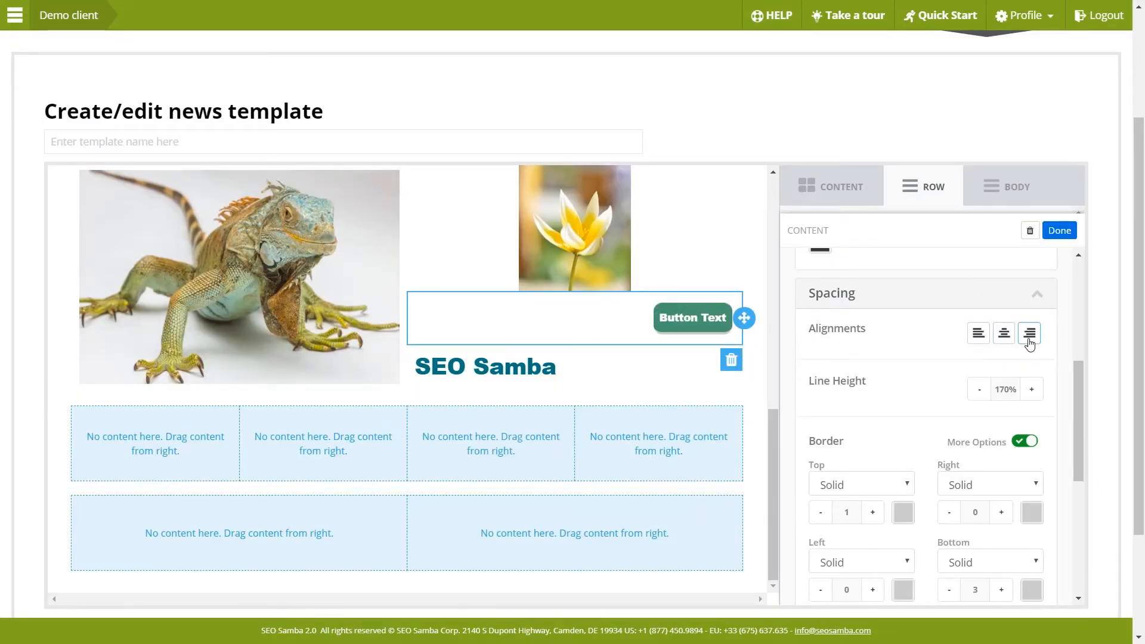
{"action": "scroll", "scroll_direction": "down", "scroll_amount": 3}
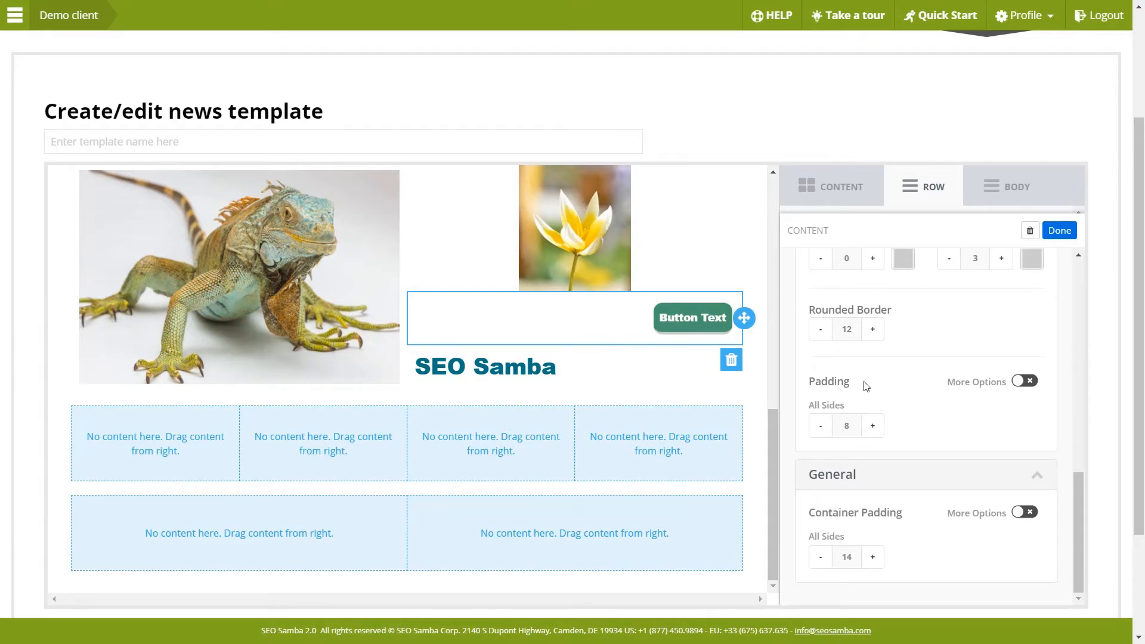
{"action": "left_click", "coordinate": [872, 425]}
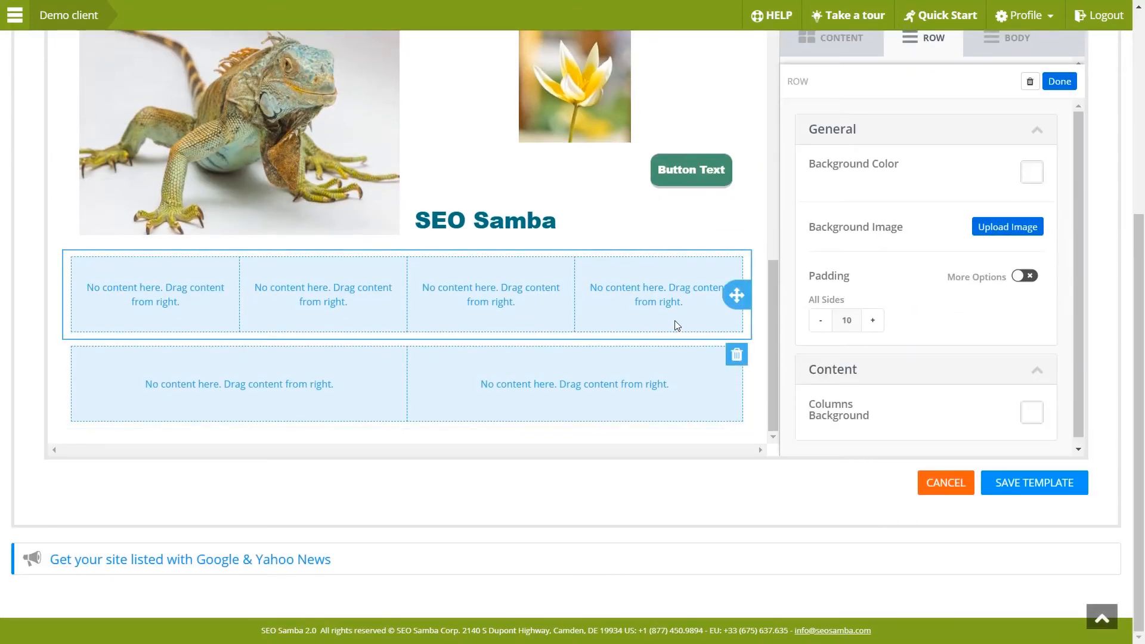
{"action": "mouse_move", "coordinate": [986, 198]}
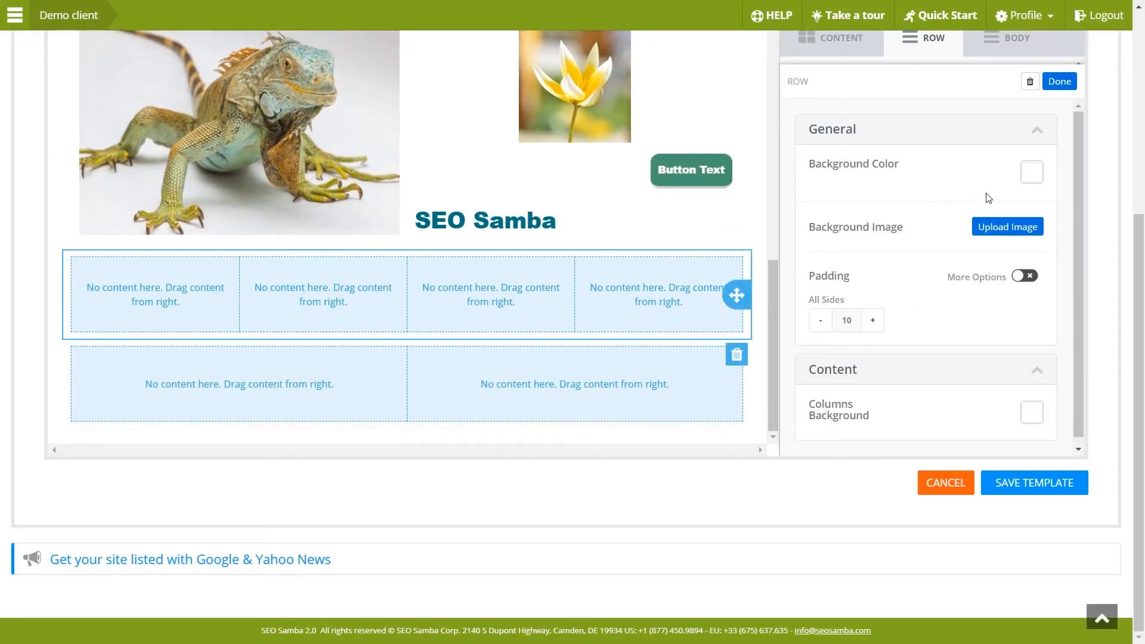
- Apply a dark green background colour to the four-column row
{"action": "left_click", "coordinate": [1030, 172]}
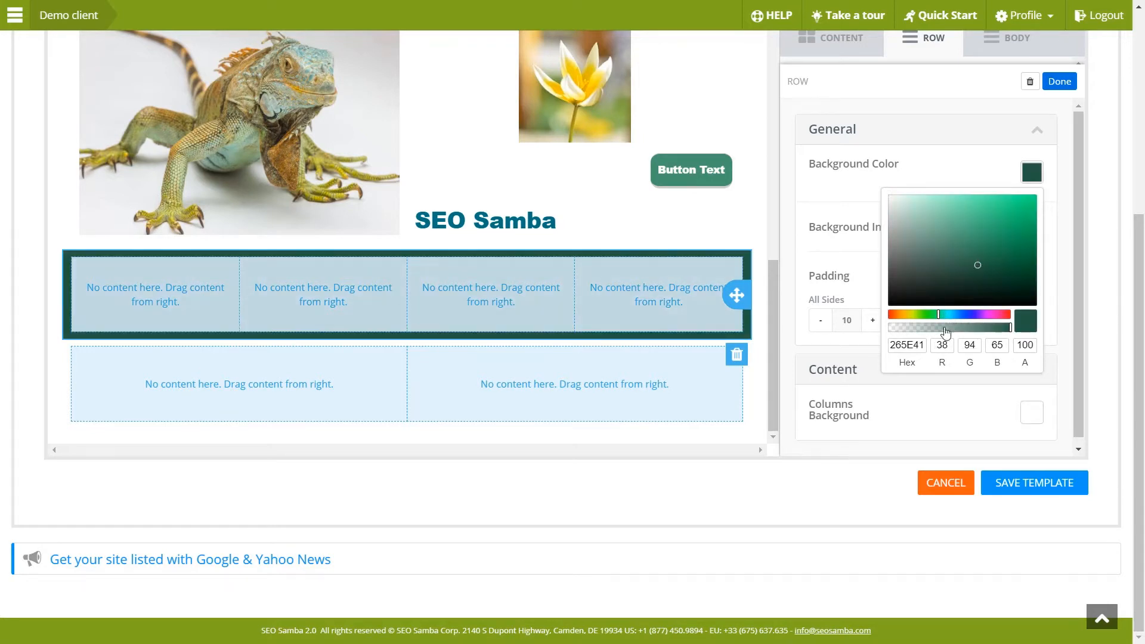
{"action": "mouse_move", "coordinate": [957, 500]}
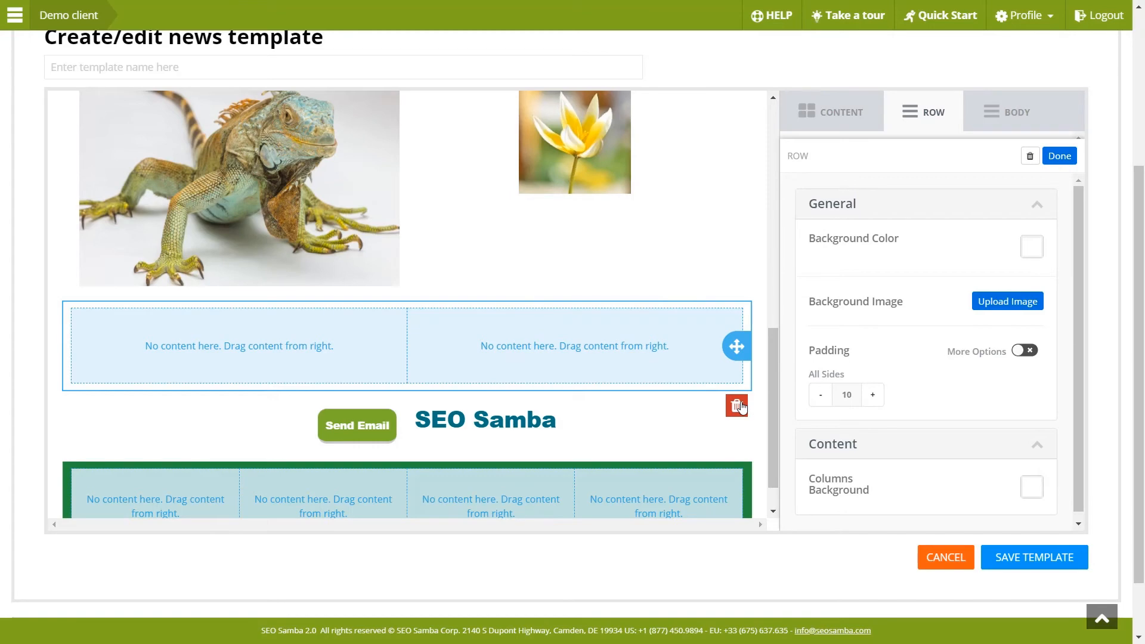
- Delete the empty two-column row and add the Belfast Zoo paragraph beside the iguana photo
{"action": "left_click", "coordinate": [738, 406]}
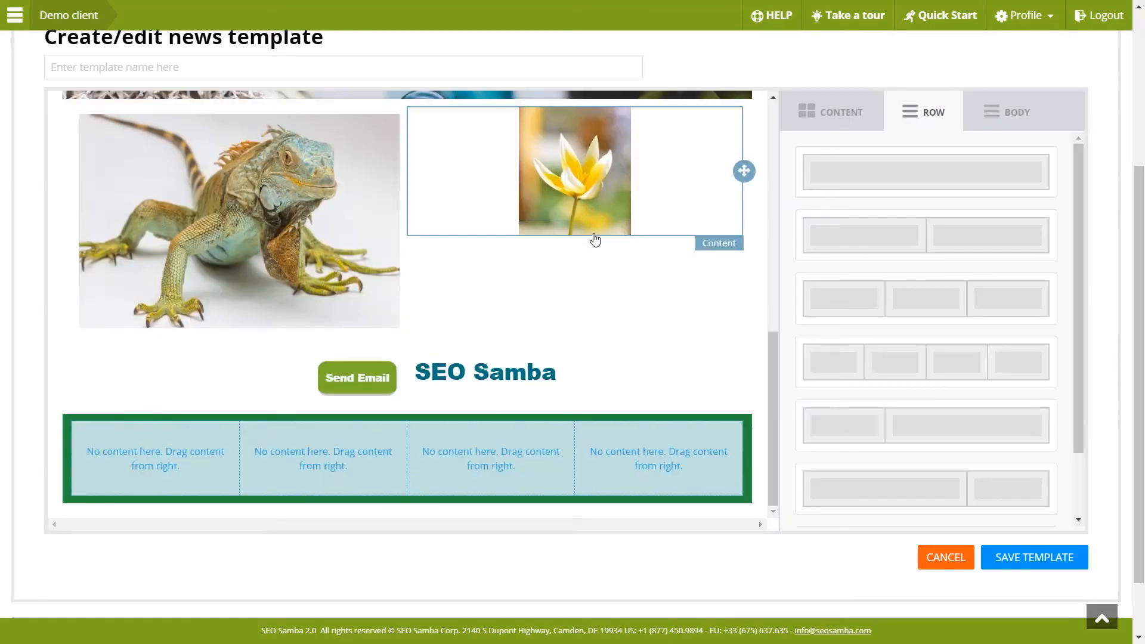
{"action": "left_click", "coordinate": [357, 379]}
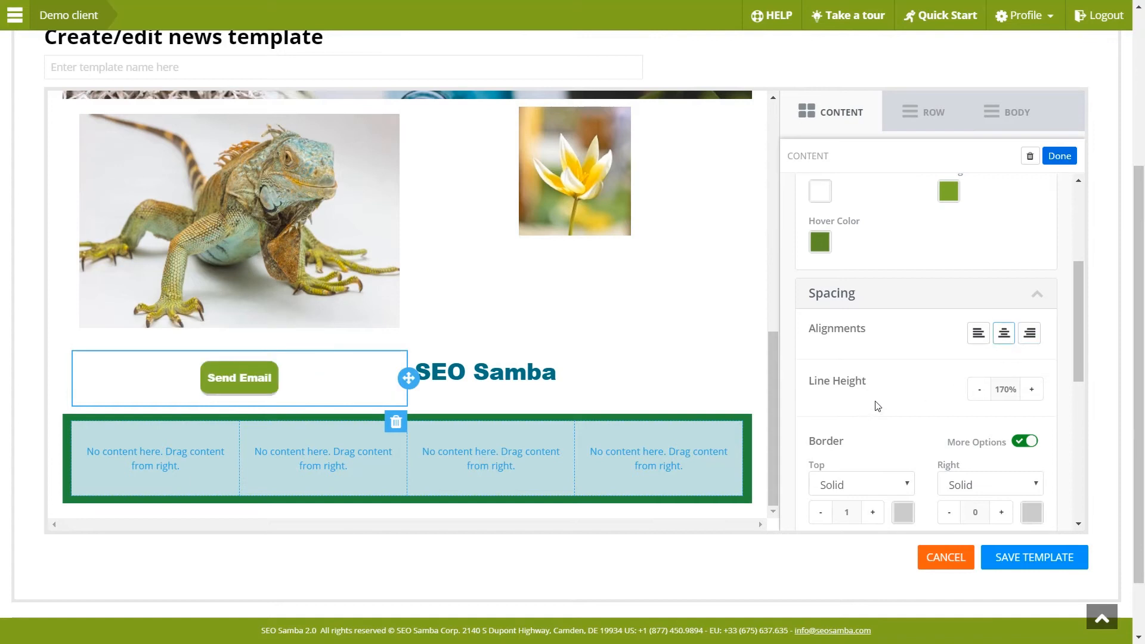
{"action": "left_click", "coordinate": [485, 371]}
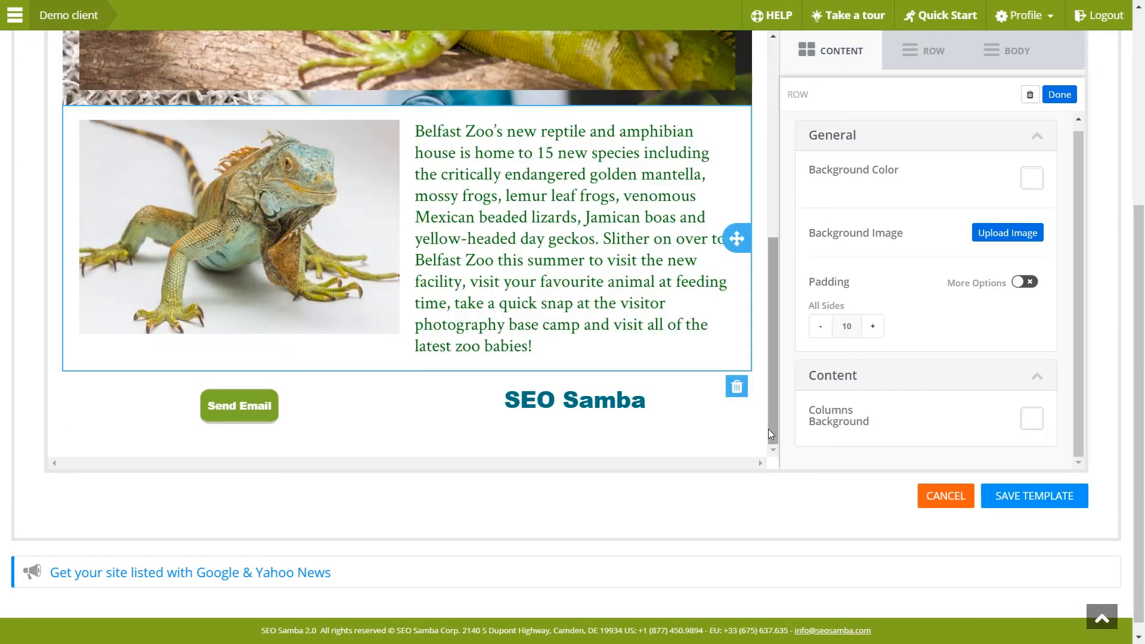
{"action": "scroll", "scroll_direction": "up", "scroll_amount": 3}
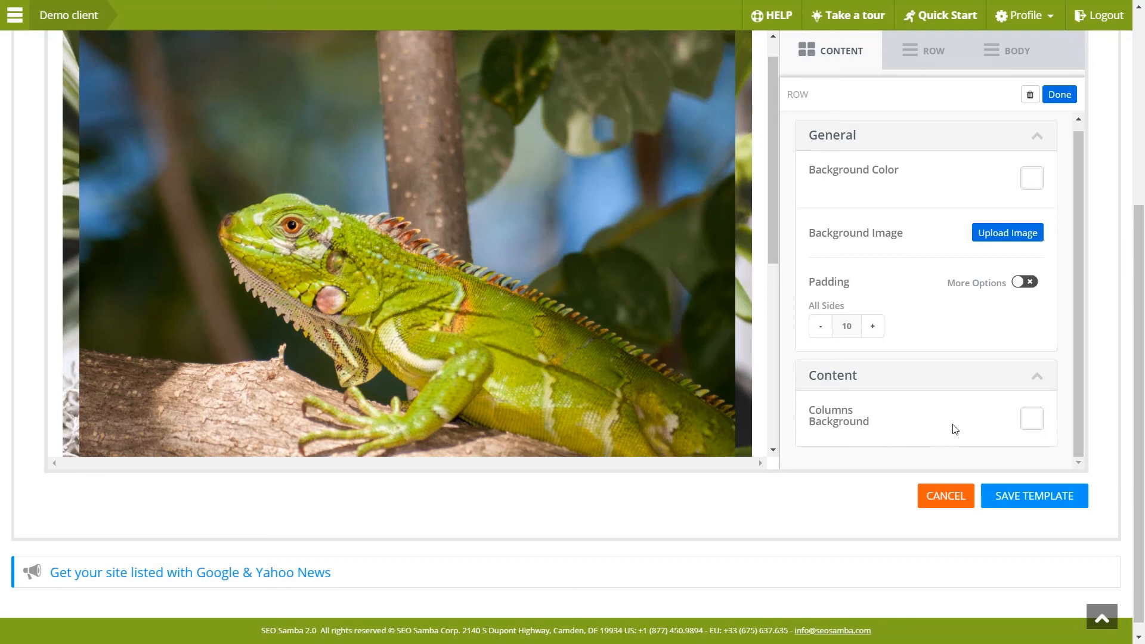
{"action": "scroll", "scroll_direction": "up", "scroll_amount": 3}
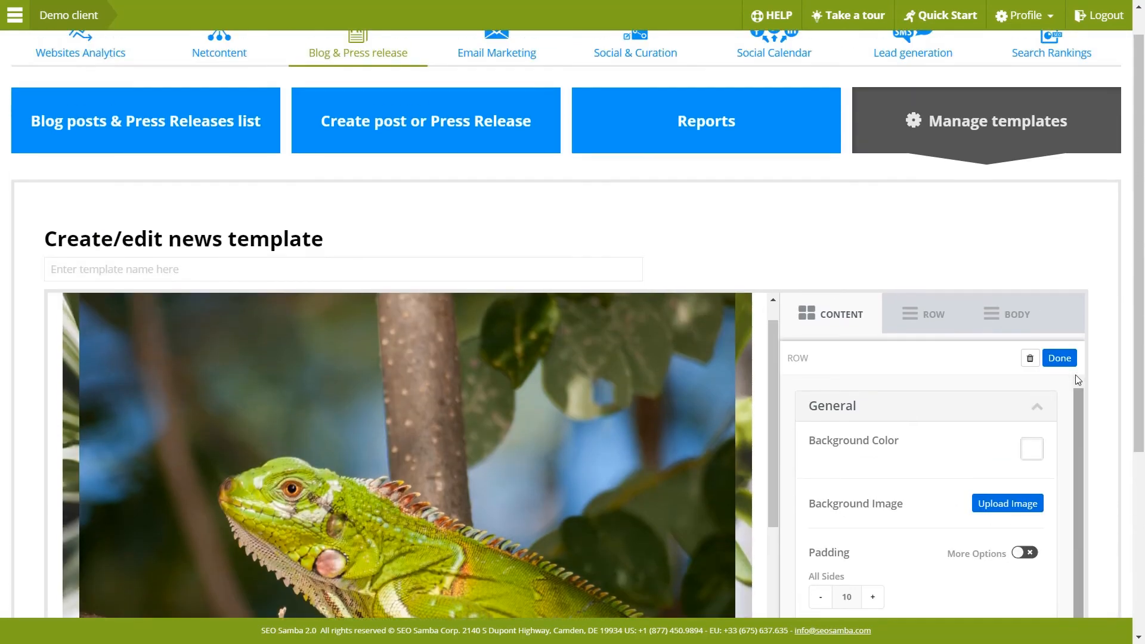
{"action": "scroll", "scroll_direction": "up", "scroll_amount": 3}
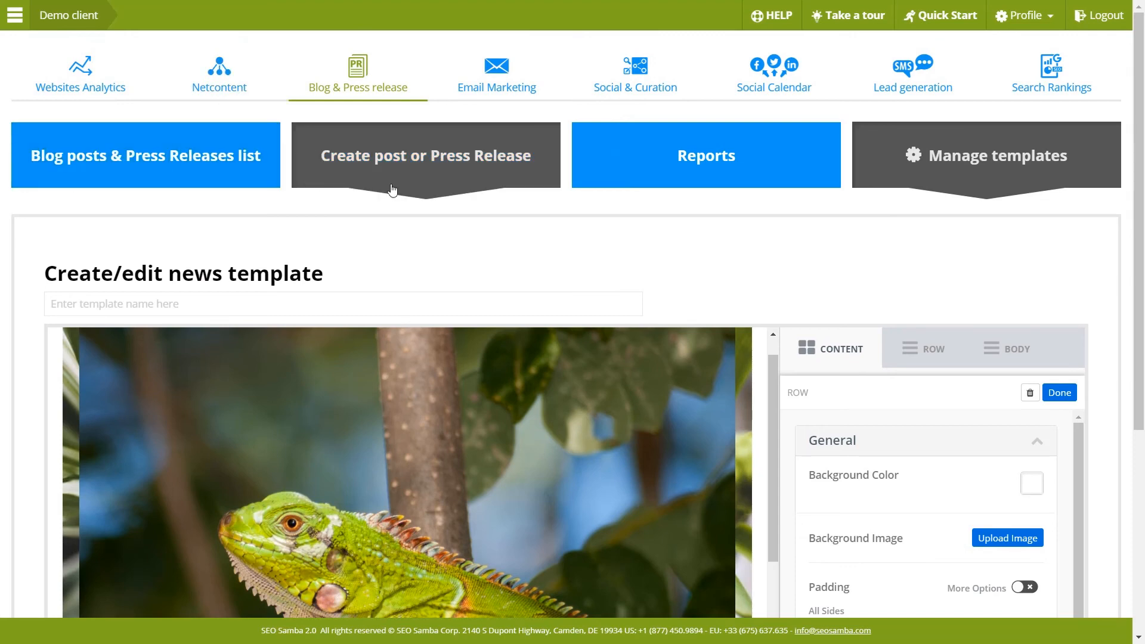
{"action": "mouse_move", "coordinate": [875, 284]}
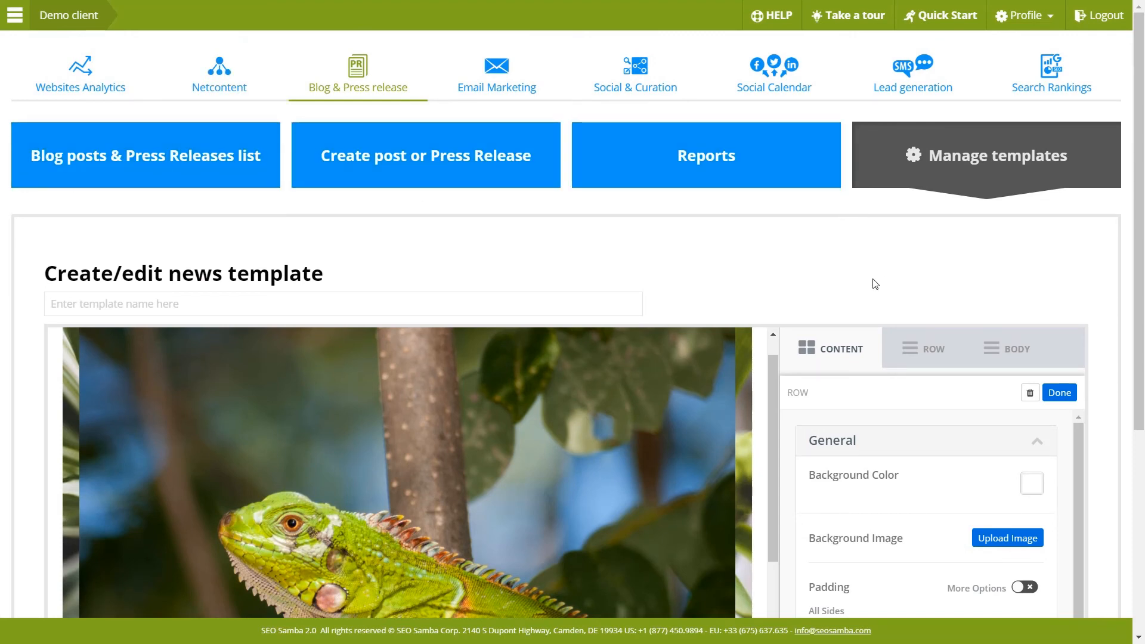
{"action": "scroll", "scroll_direction": "down", "scroll_amount": 3}
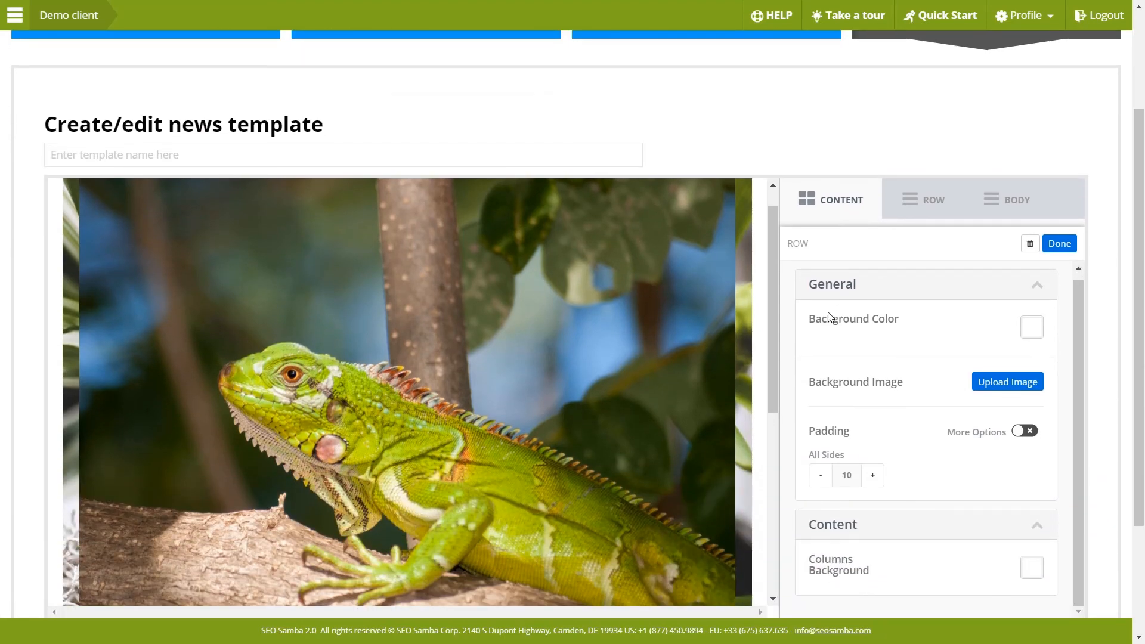